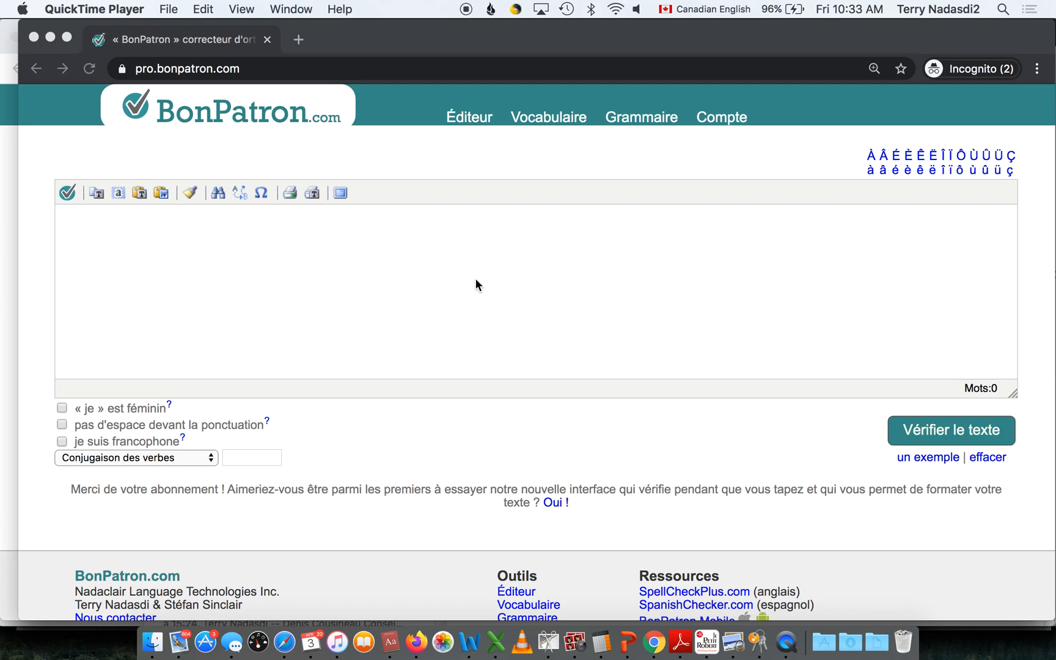
mouse_move(298, 156)
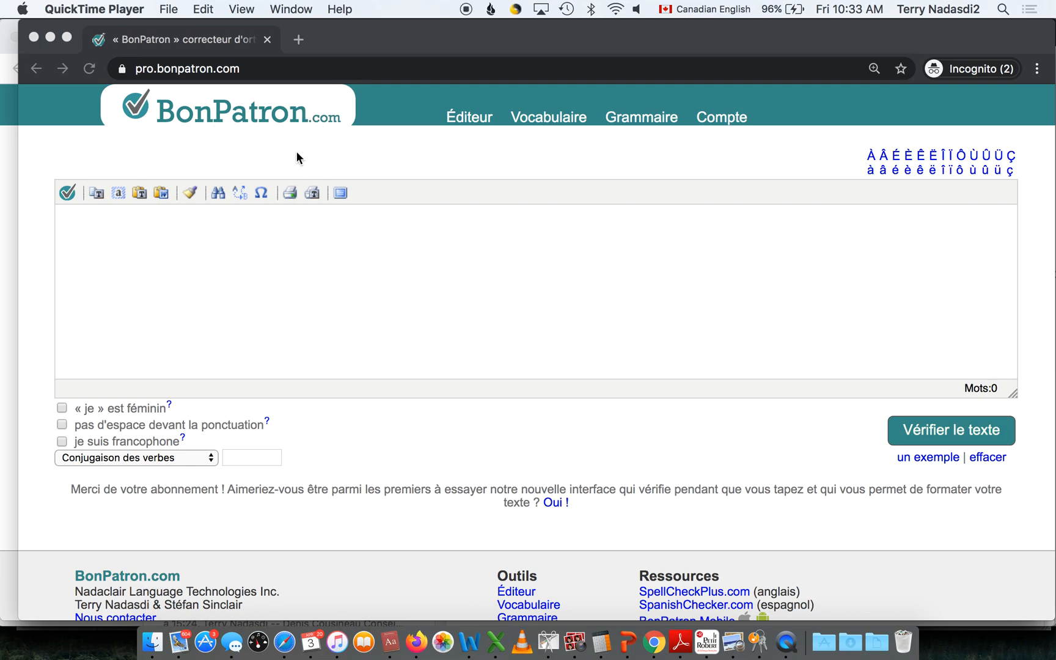
mouse_move(468, 294)
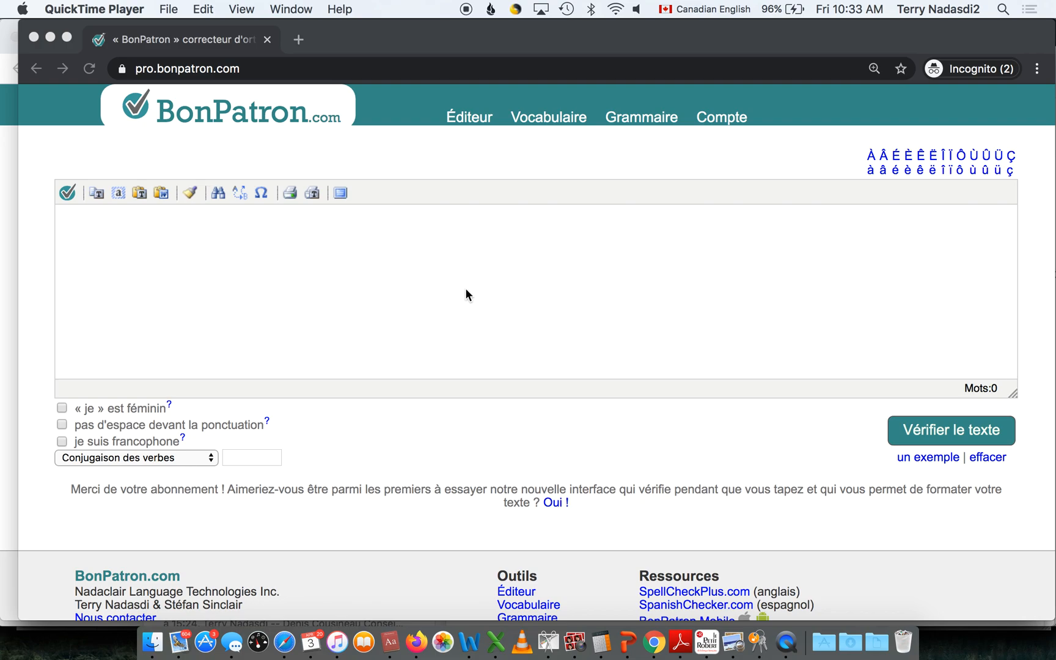
- Enter the test phrase 'Je suis' in the editor
scroll("down", 3)
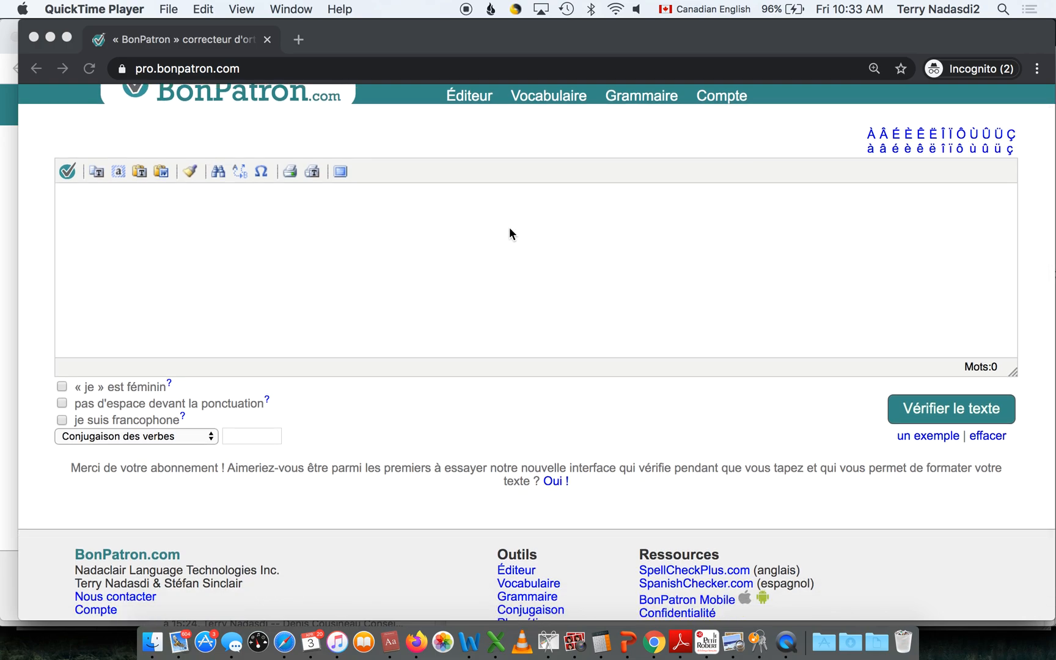
mouse_move(556, 263)
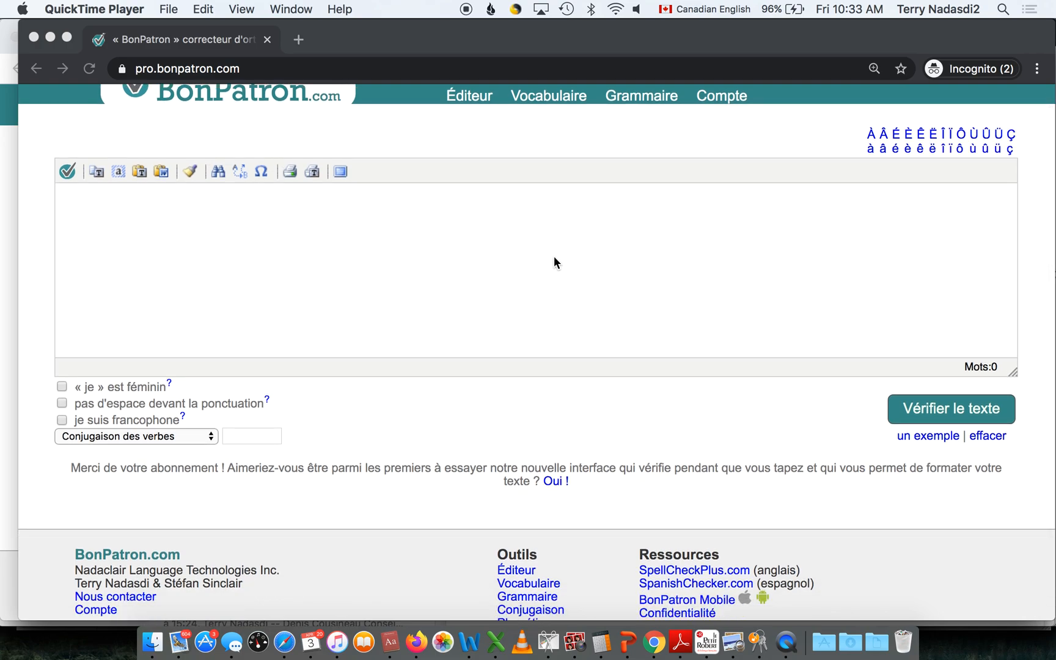
mouse_move(121, 284)
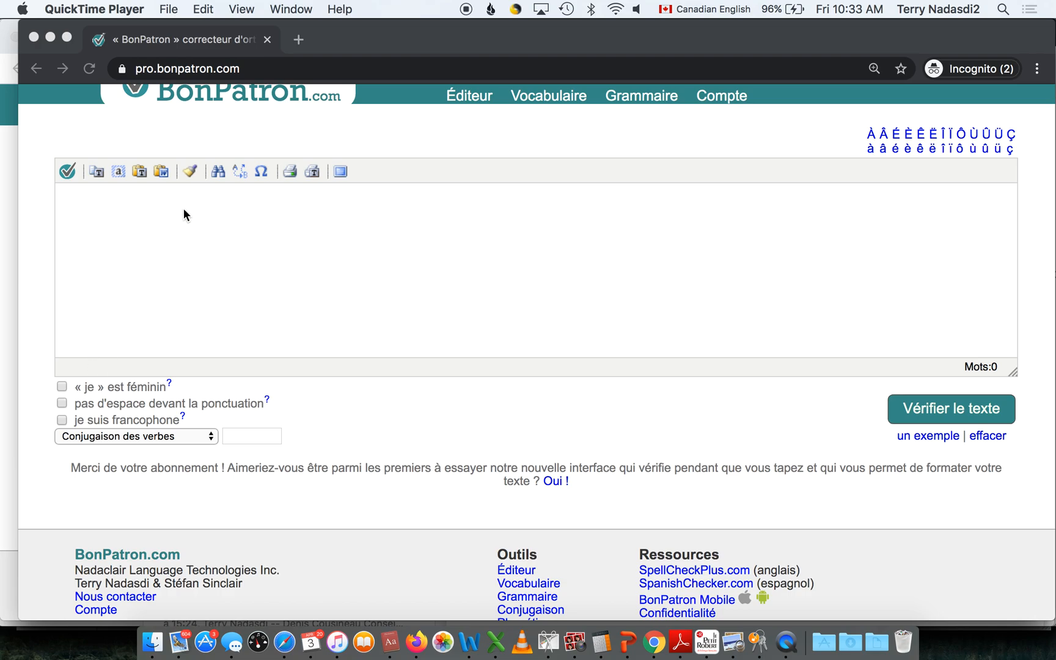
type("J")
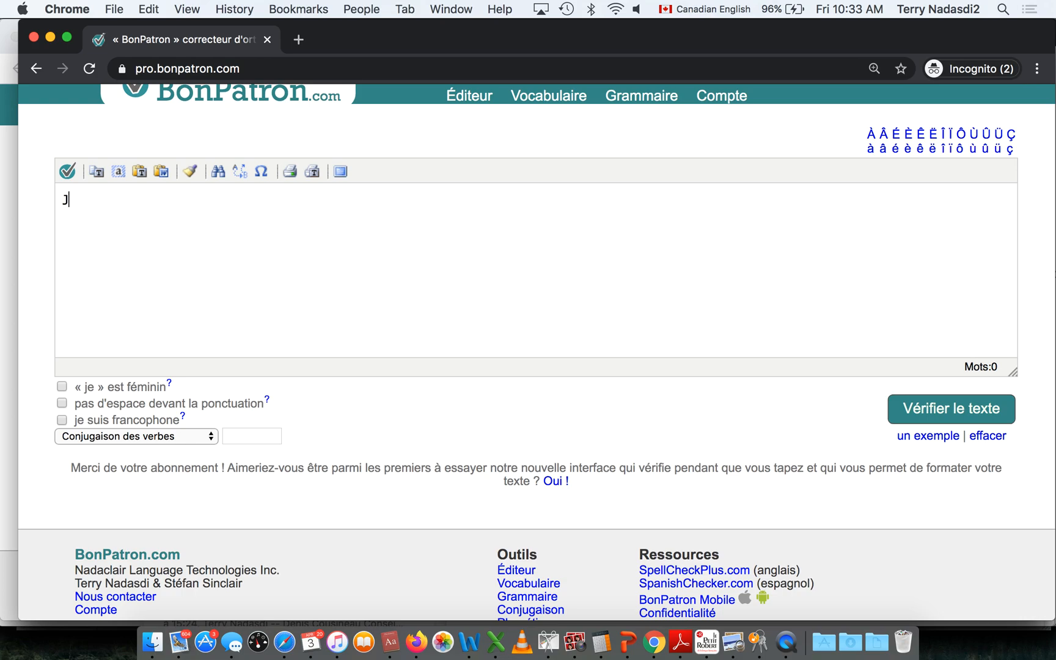
type("e suis")
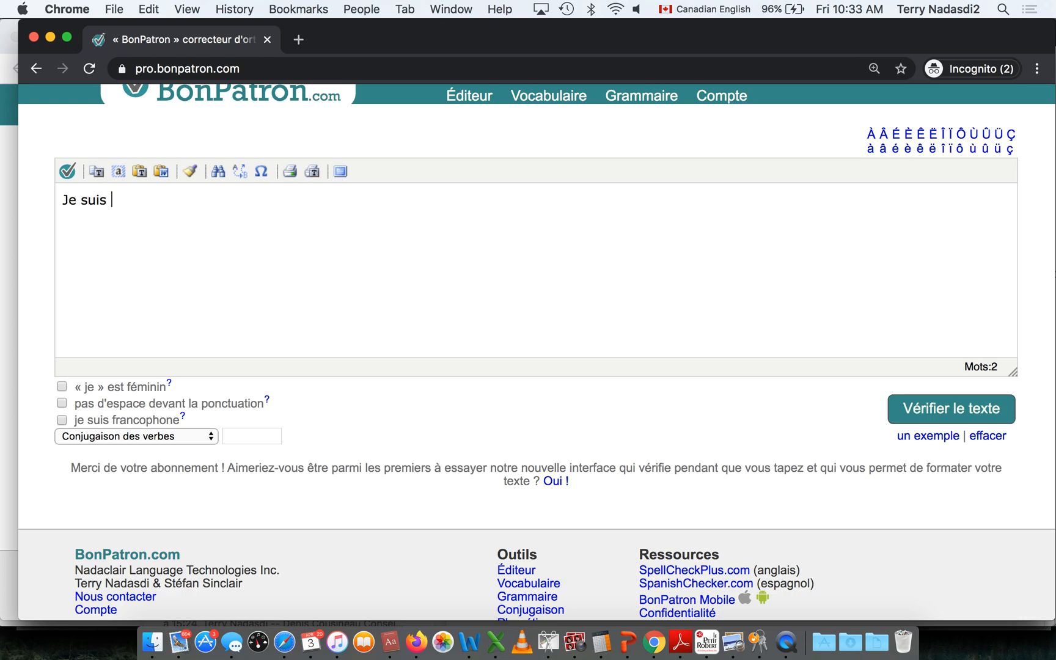
mouse_move(110, 263)
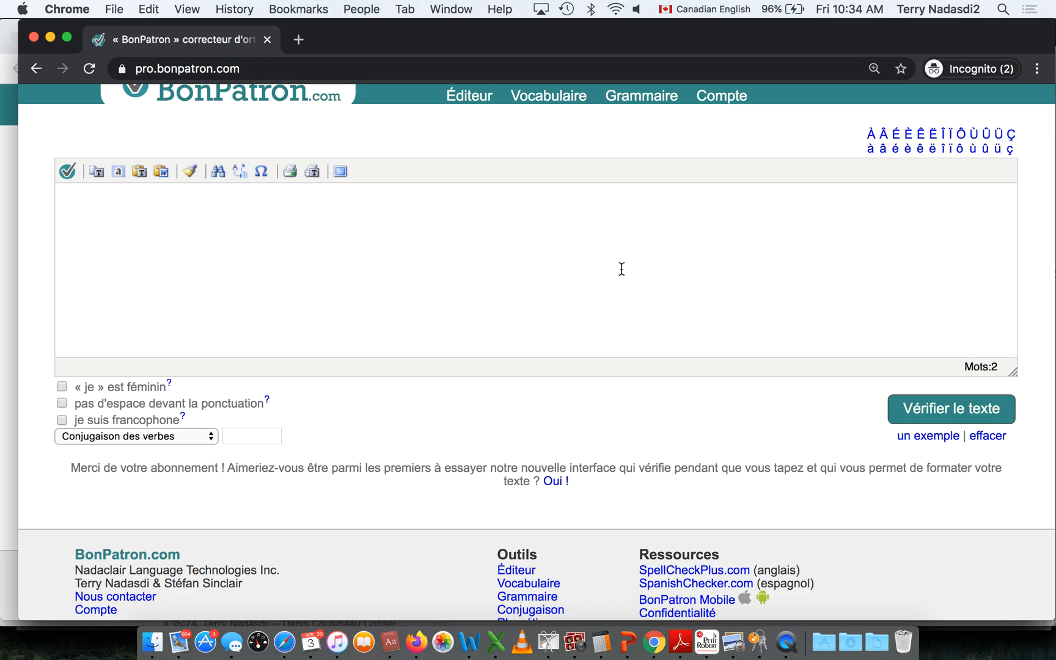
mouse_move(754, 399)
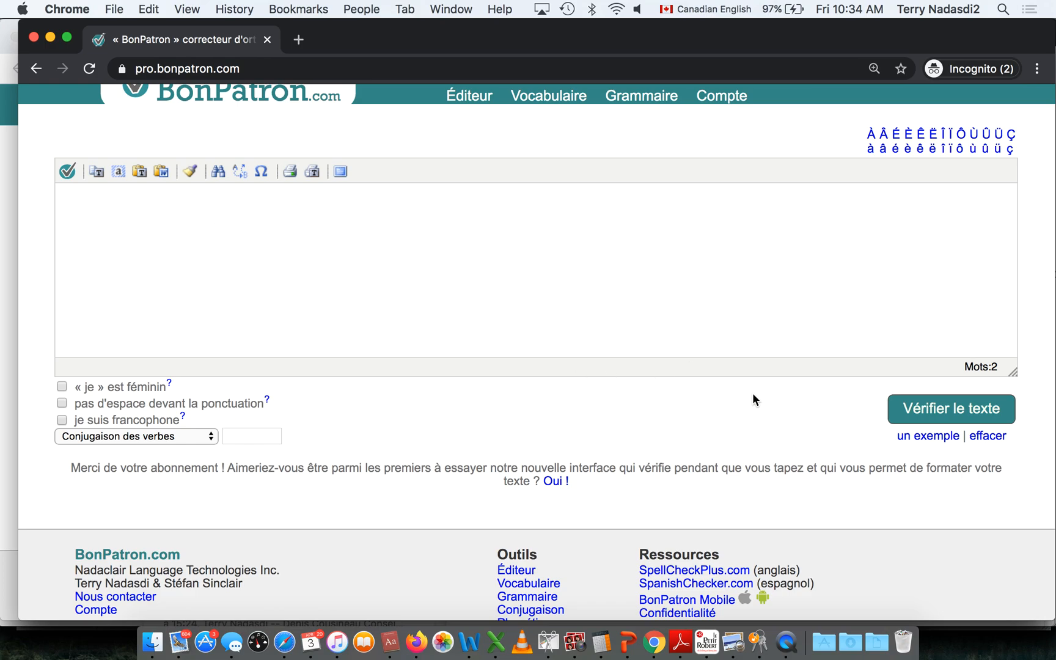
mouse_move(927, 437)
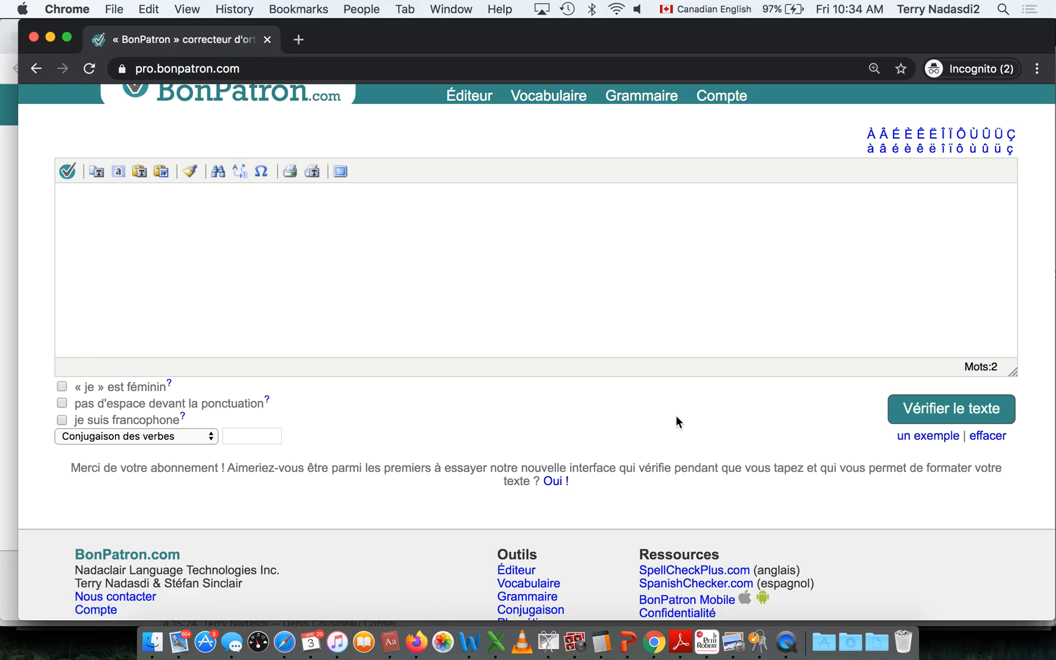
- Load the built-in sample text via 'un exemple' and check it, scoring 18%
left_click(928, 436)
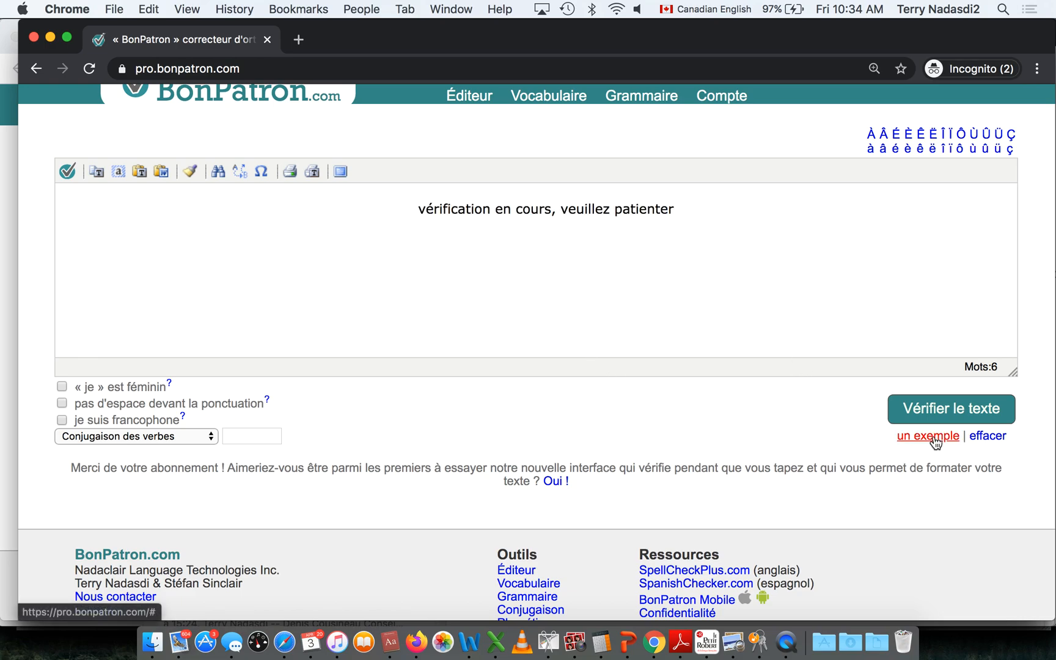
left_click(927, 436)
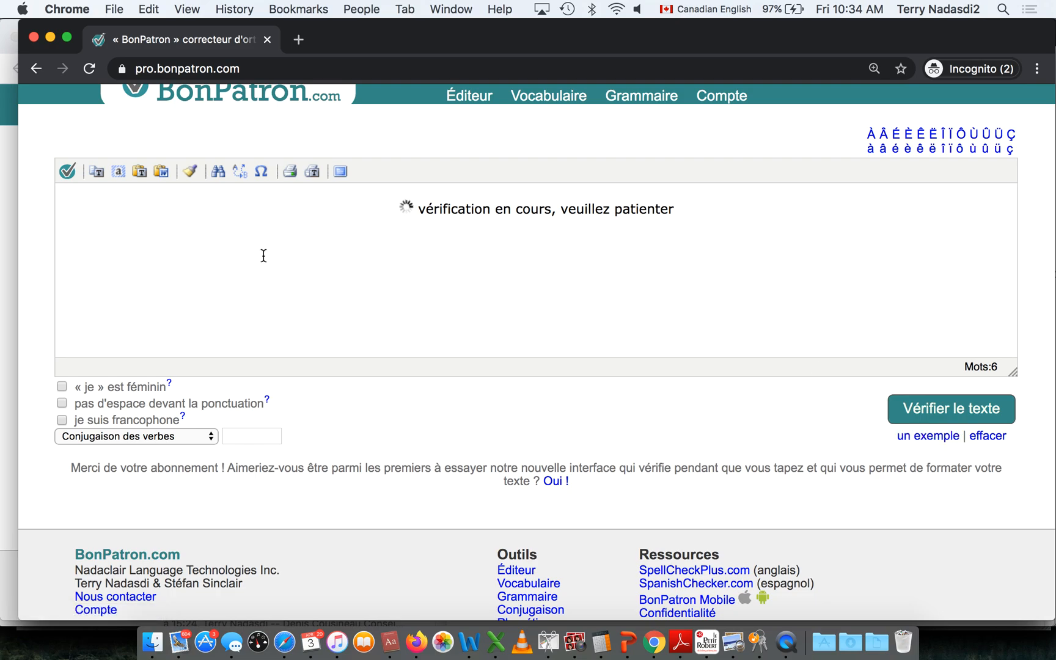
left_click(949, 408)
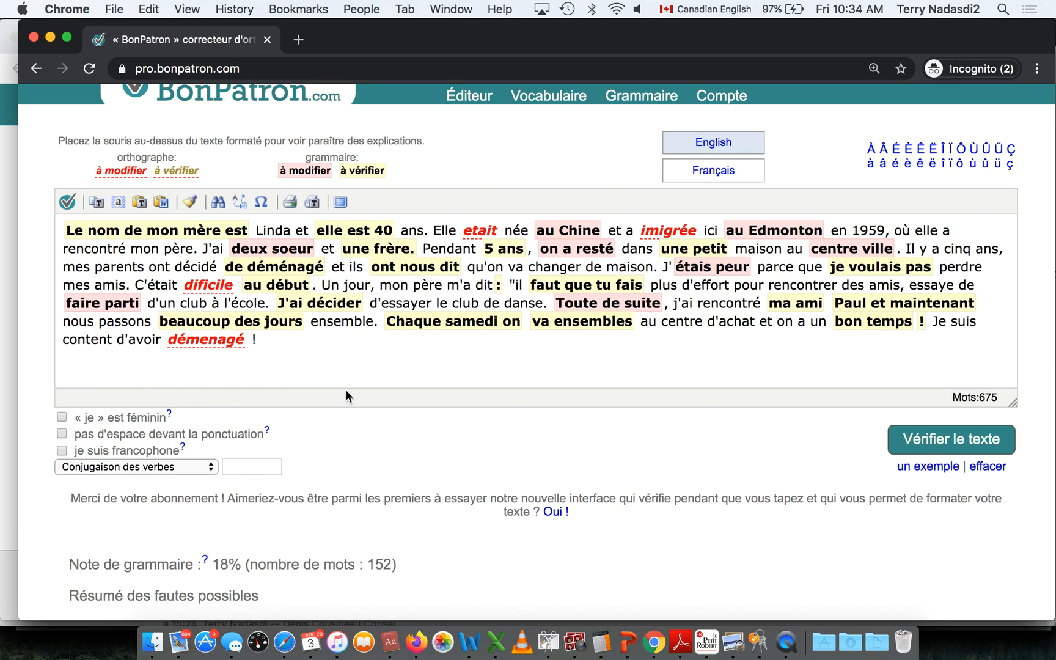
mouse_move(362, 399)
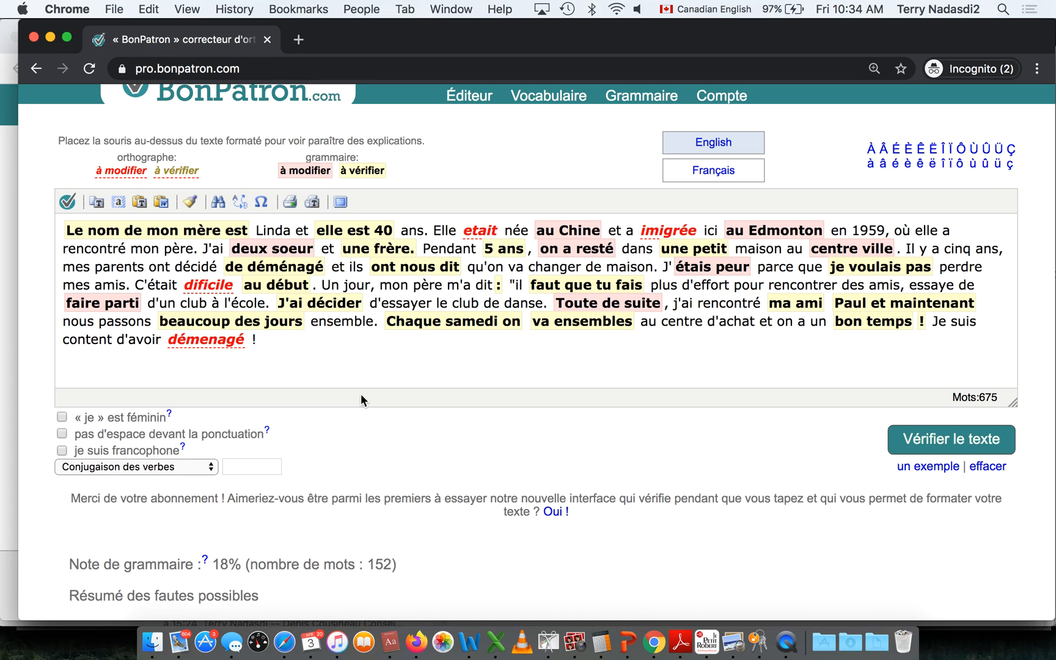
mouse_move(662, 372)
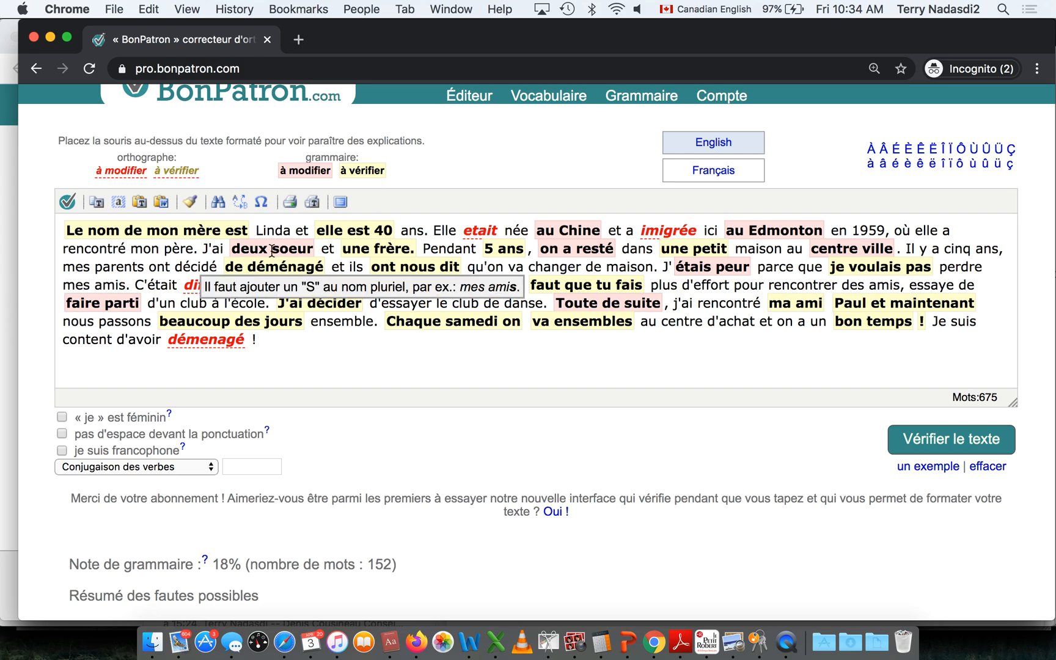
mouse_move(182, 230)
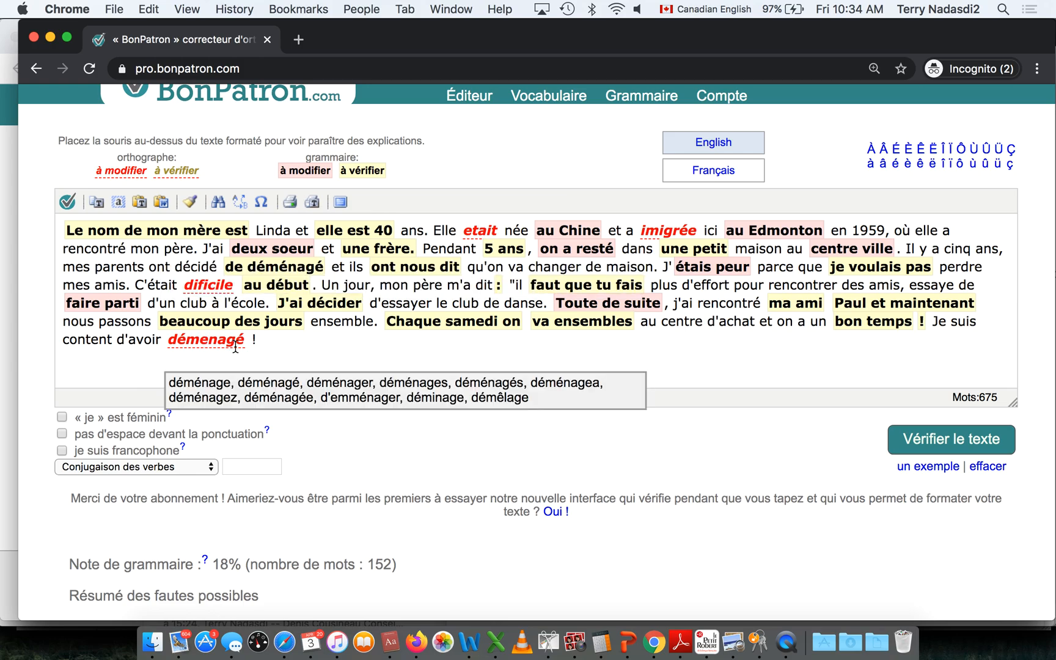
mouse_move(380, 248)
type("en")
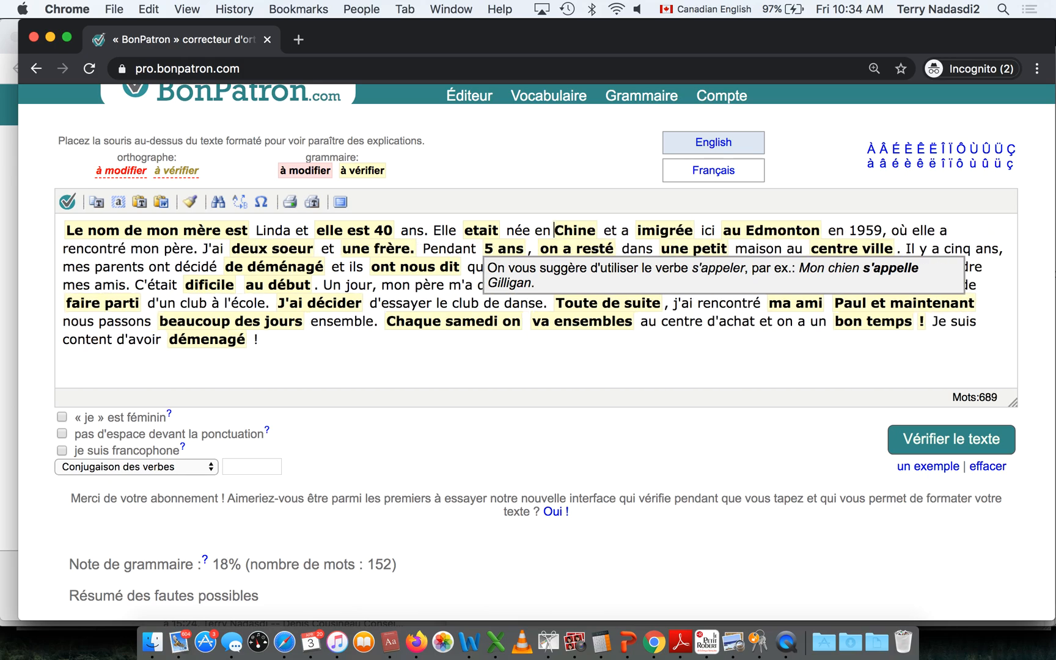
- Re-check the corrected text so 'en Chine' clears and the score rises to 21%
left_click(68, 201)
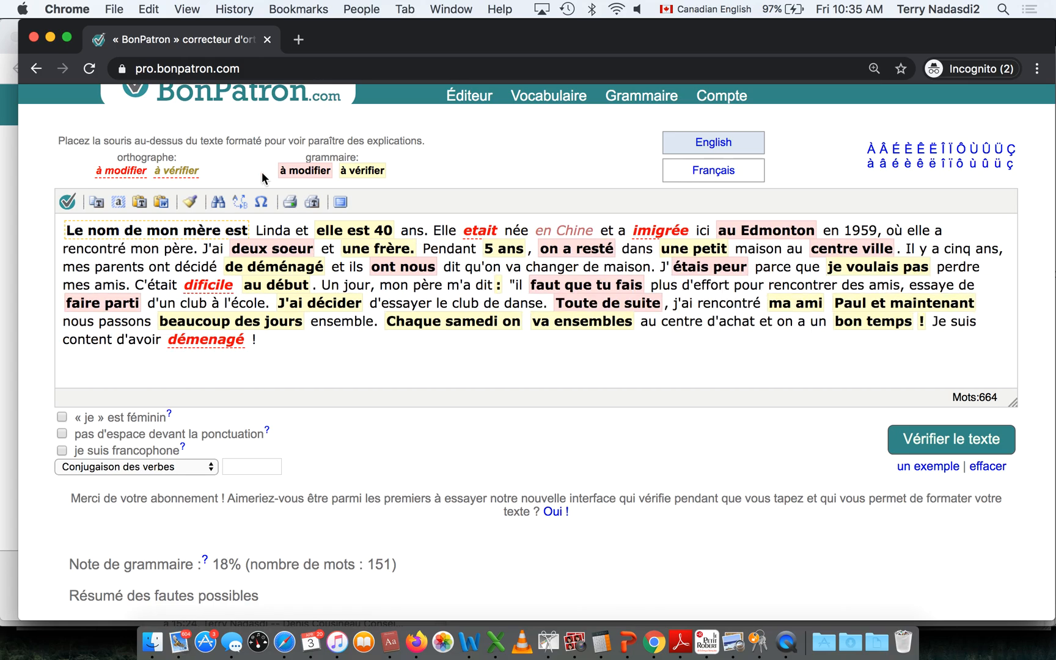
left_click(950, 440)
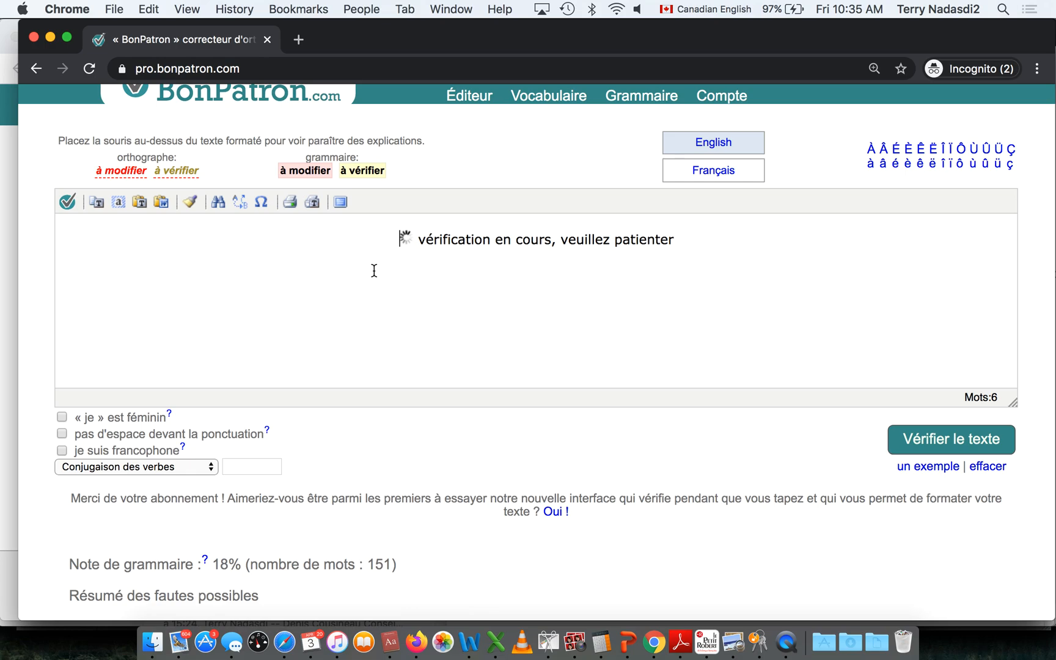
left_click(950, 439)
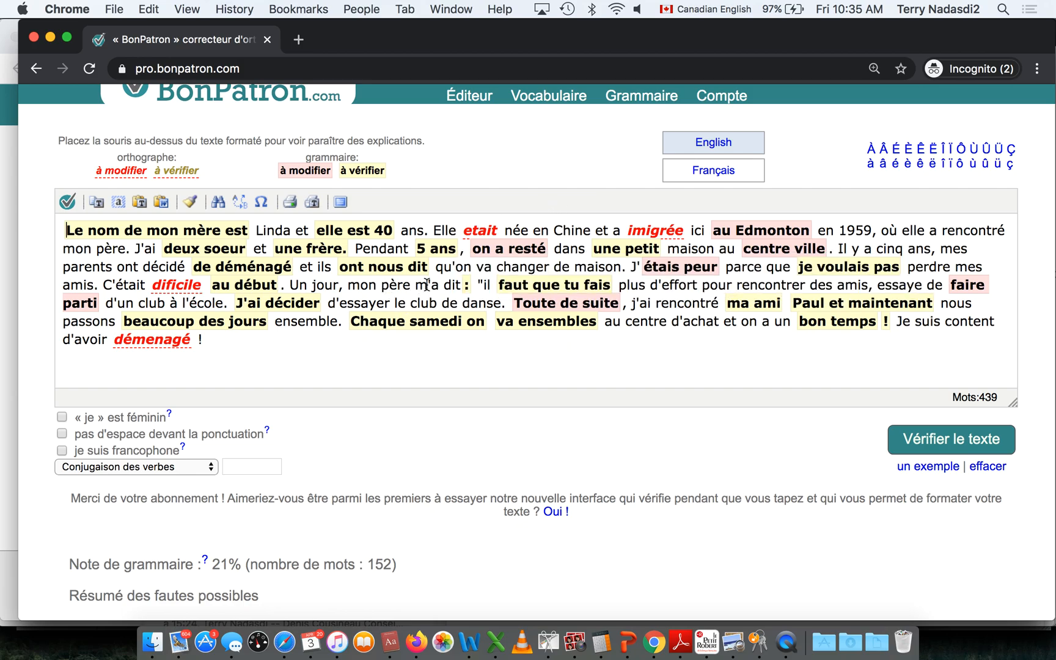
mouse_move(59, 262)
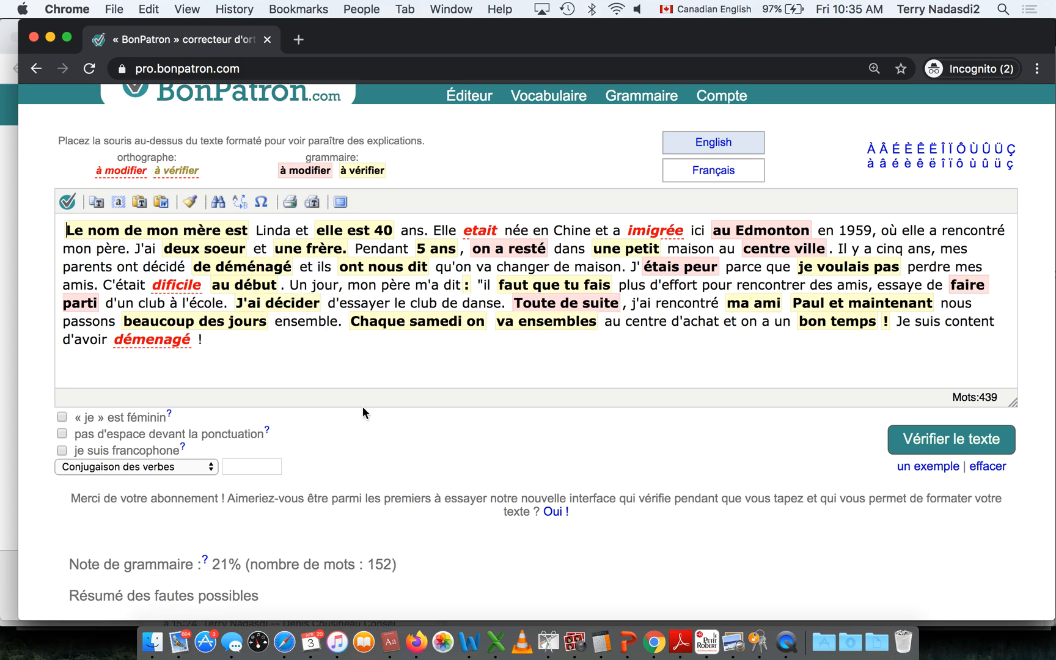
mouse_move(505, 229)
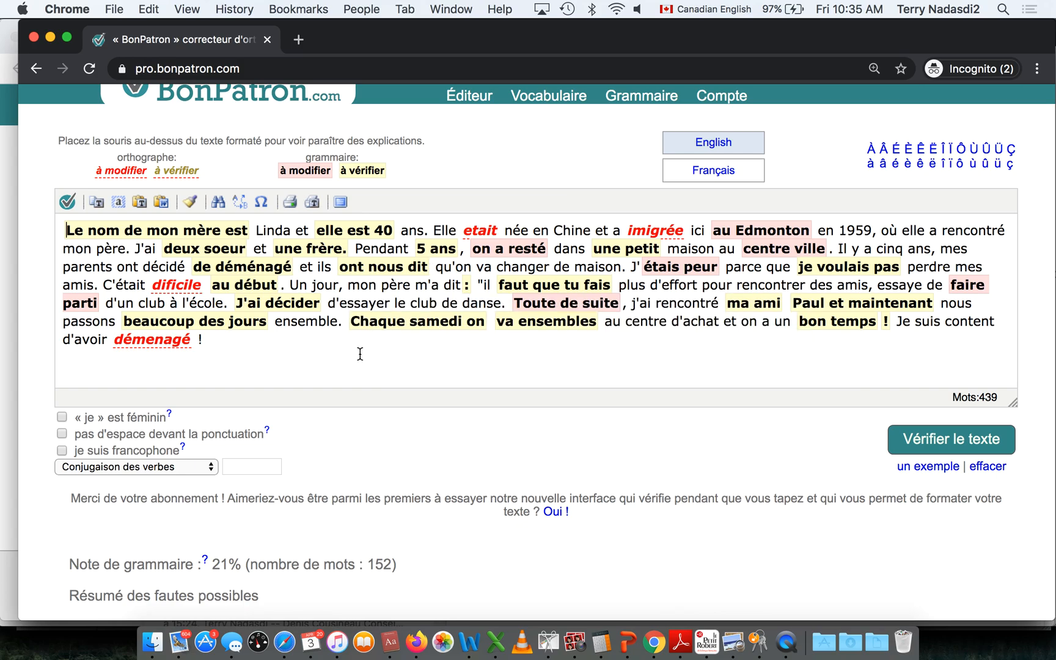
mouse_move(388, 362)
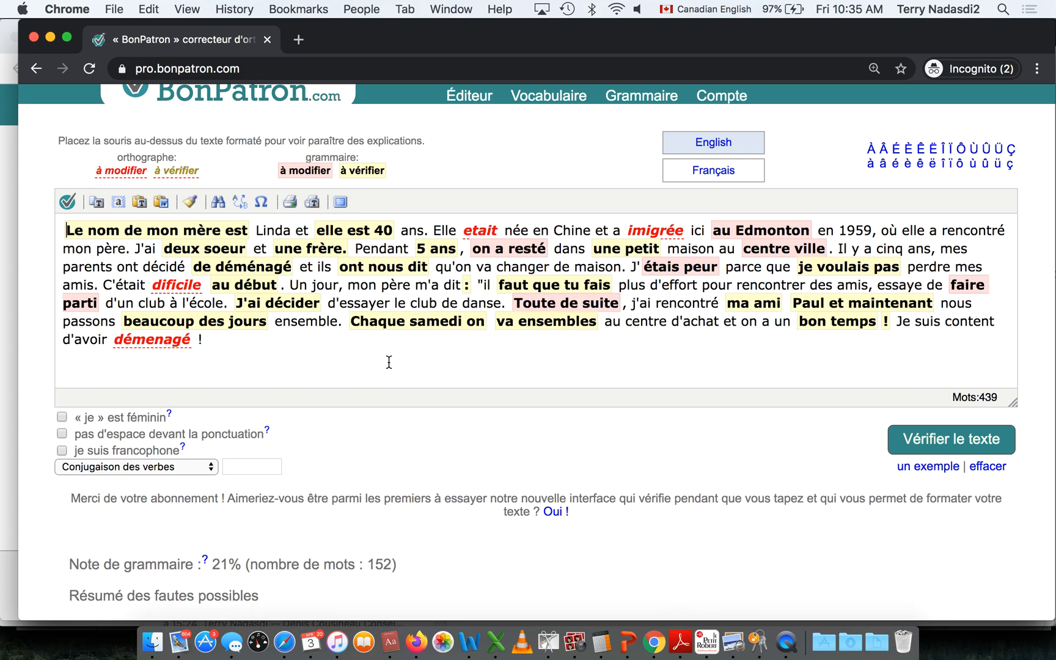
mouse_move(361, 359)
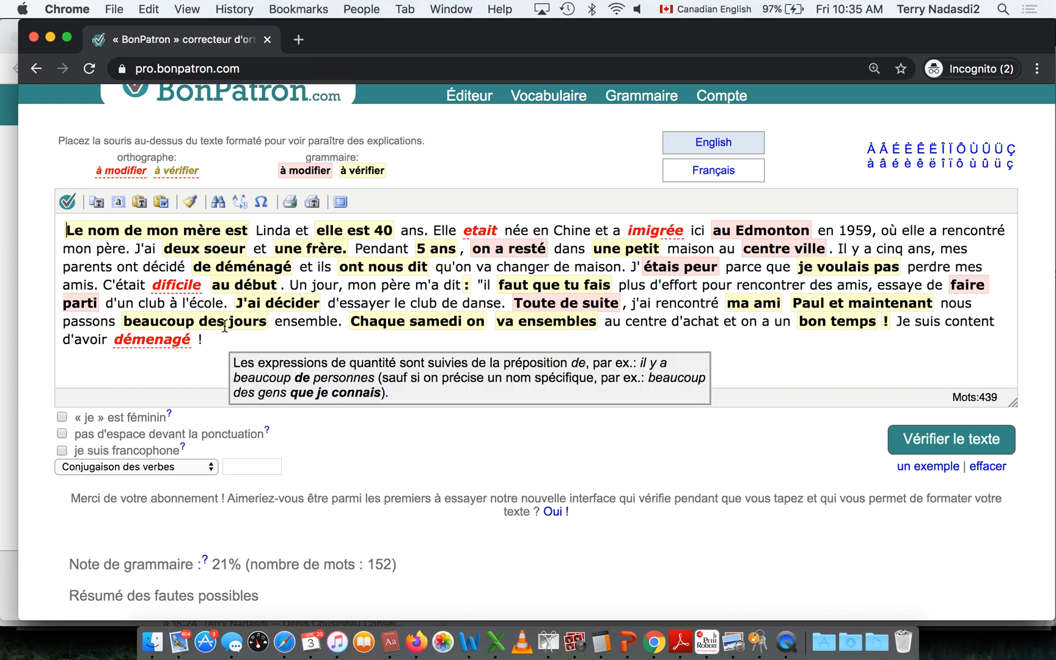
mouse_move(54, 419)
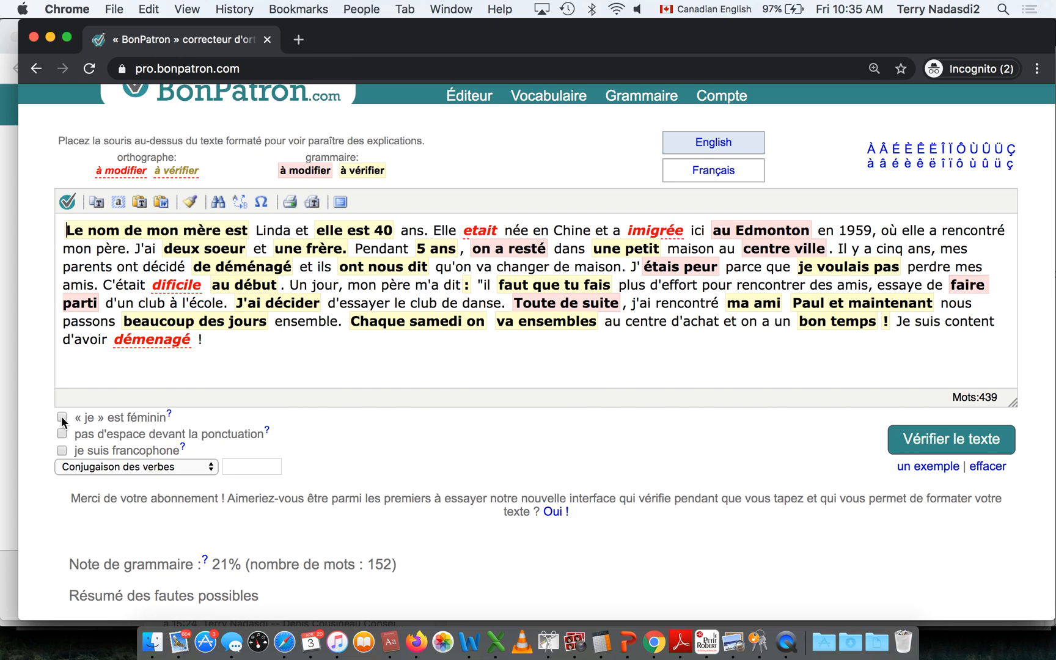
mouse_move(182, 423)
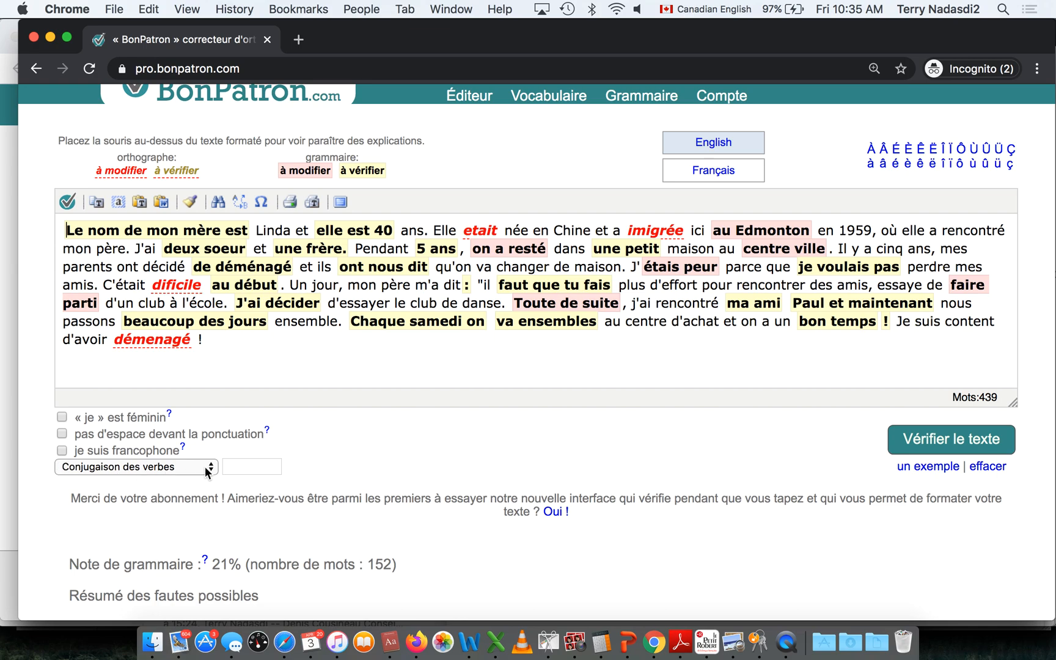
- Conjugate the verb 'coudre' with the verb conjugation tool
left_click(253, 466)
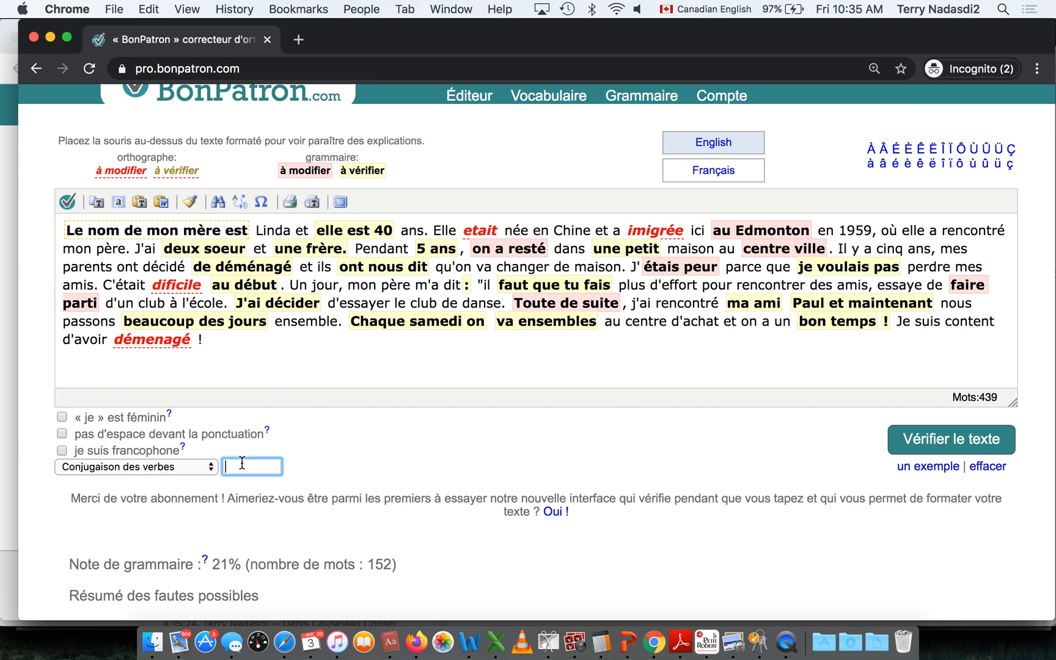
type("coudre")
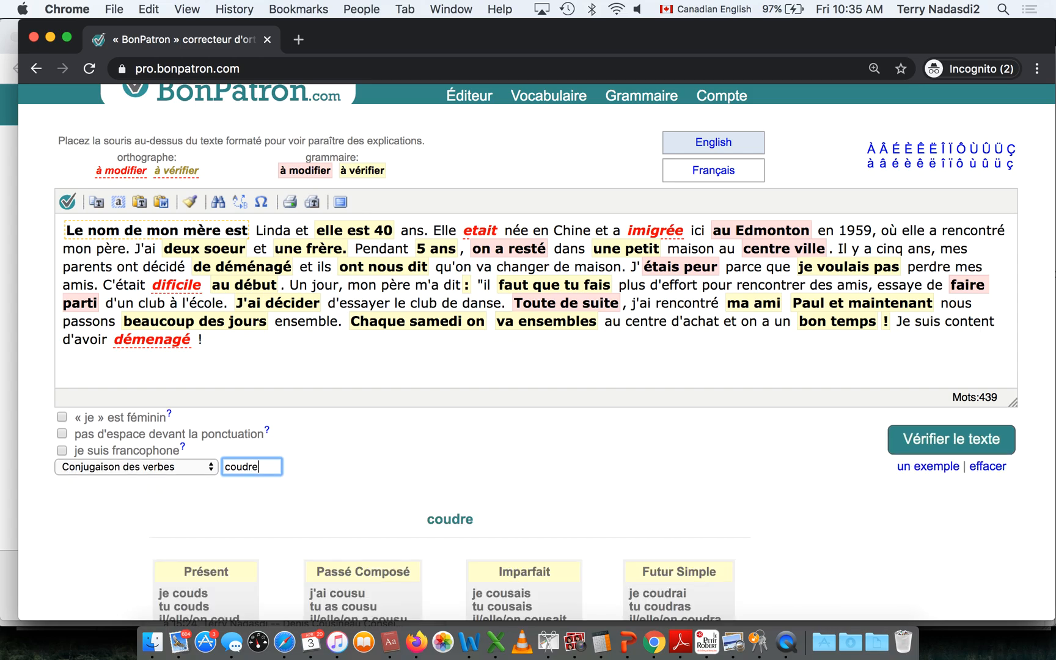
scroll("down", 3)
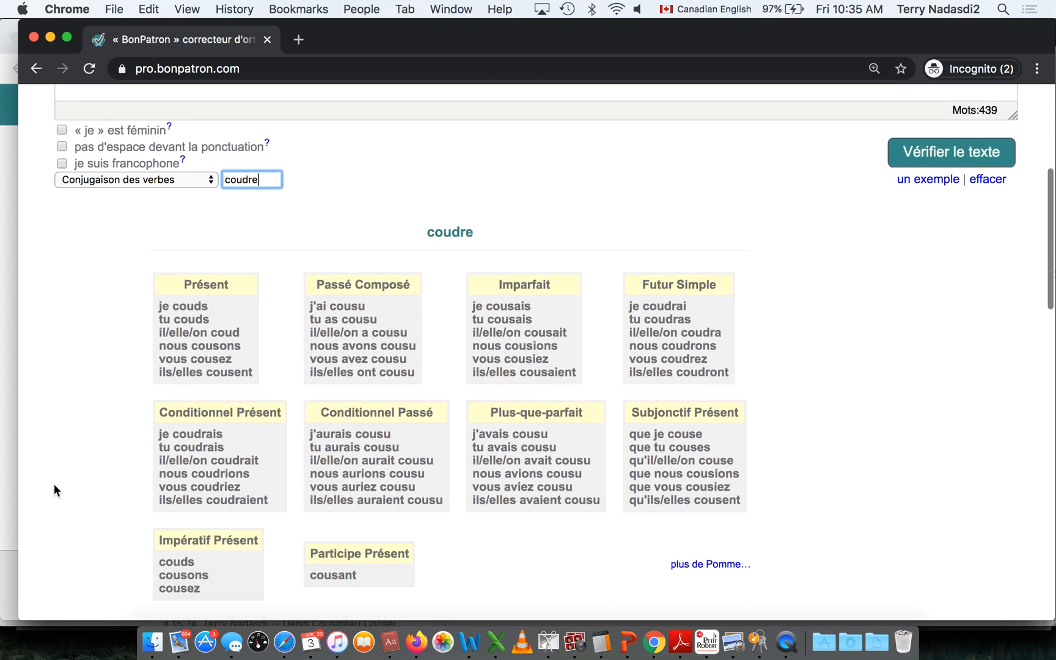
scroll("up", 3)
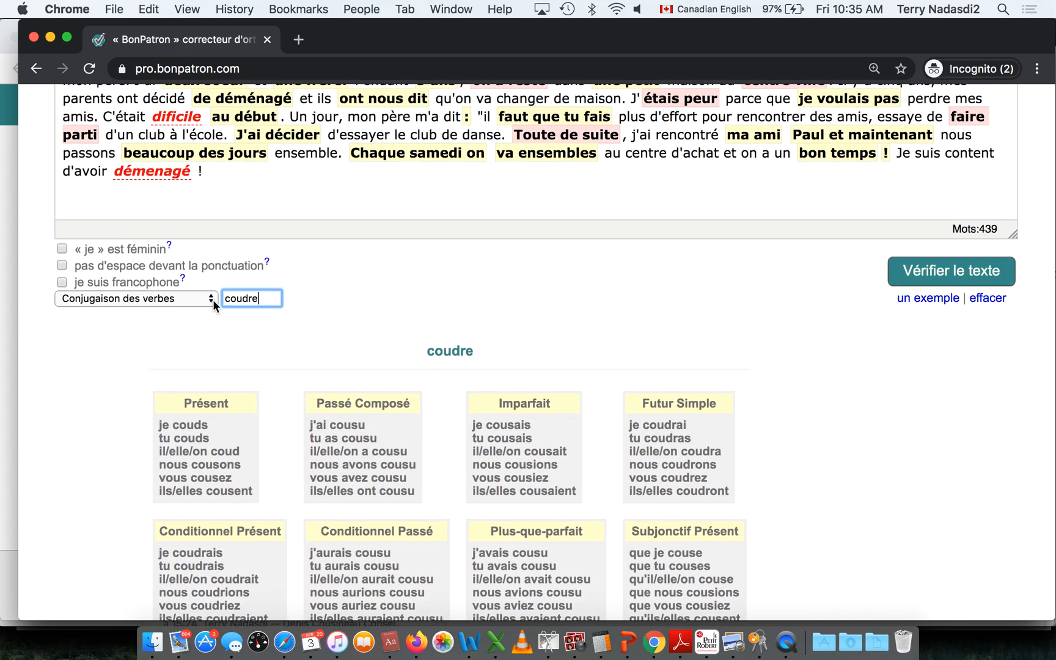
- Translate 'desk' with the English-French dictionary, then switch to vocabulary enrichment for 'bon'
left_click(135, 298)
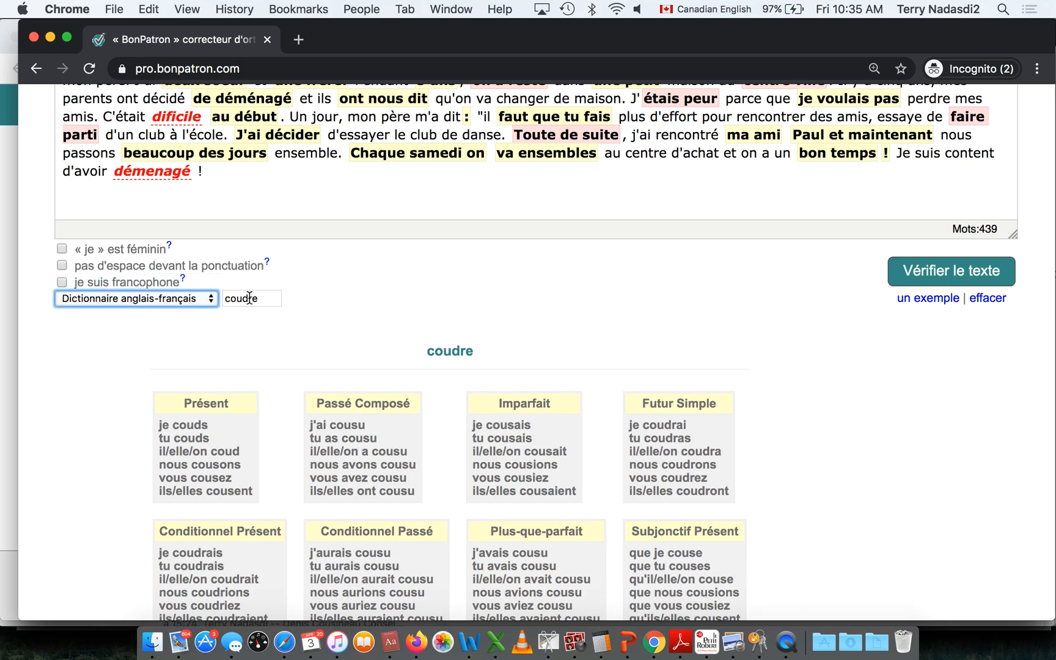
type("desk")
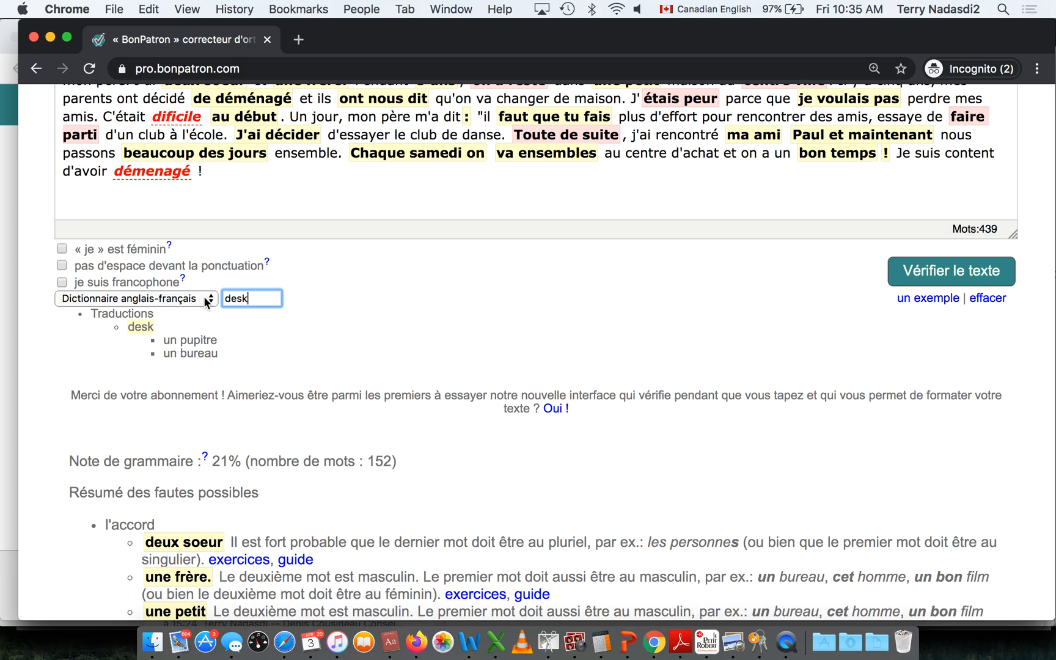
left_click(134, 298)
type("bon")
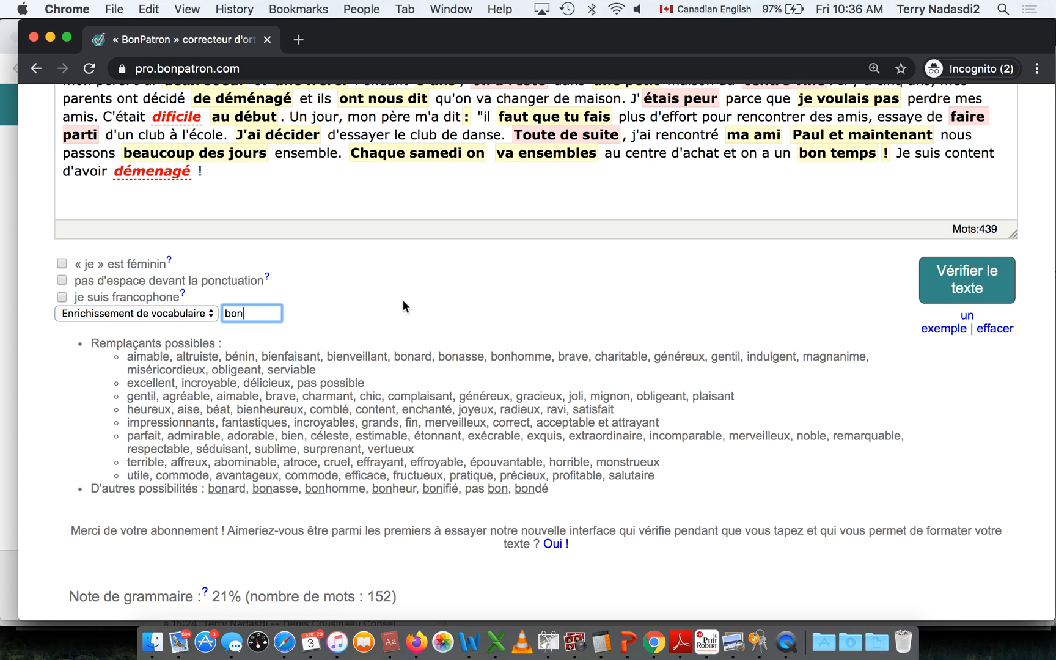
- Scroll through the Résumé des fautes possibles, grouped by agreement, word choice, punctuation and word form
scroll("down", 3)
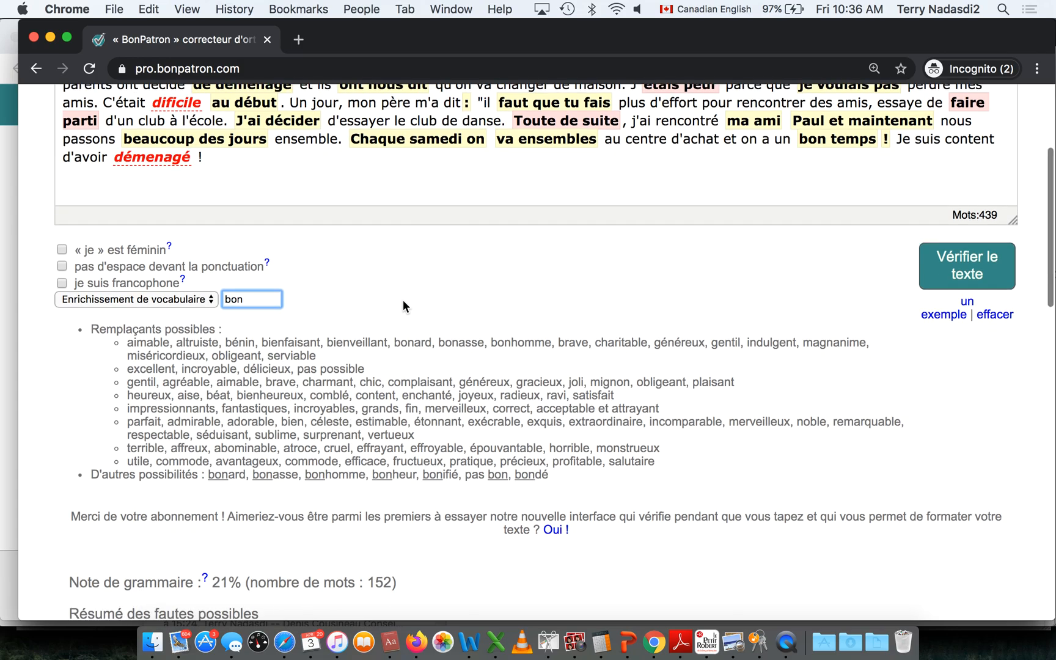
scroll("down", 3)
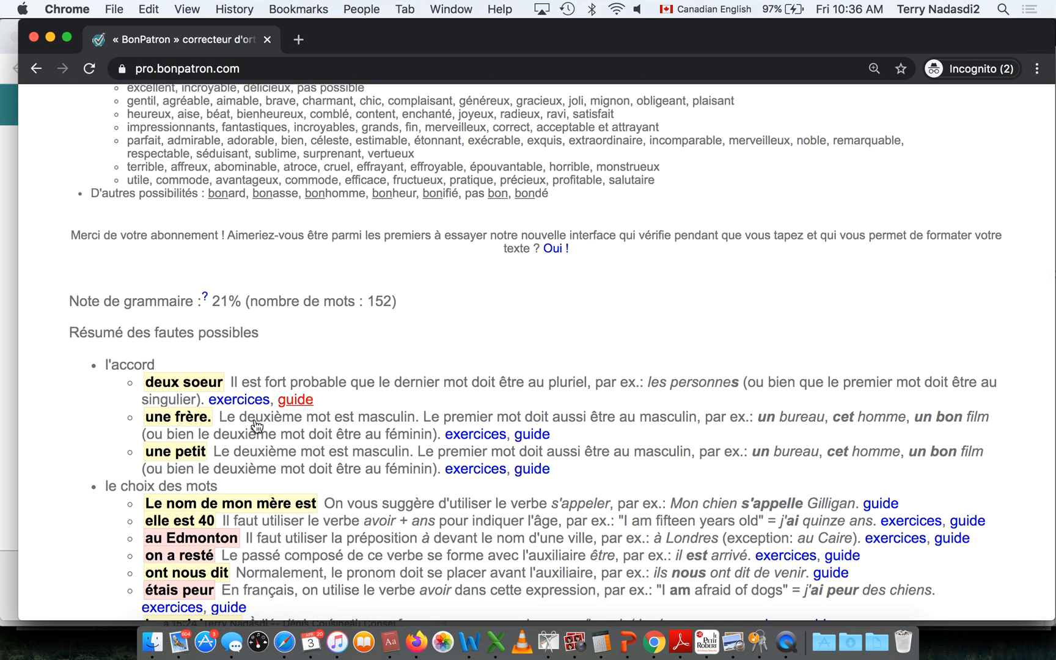
scroll("down", 3)
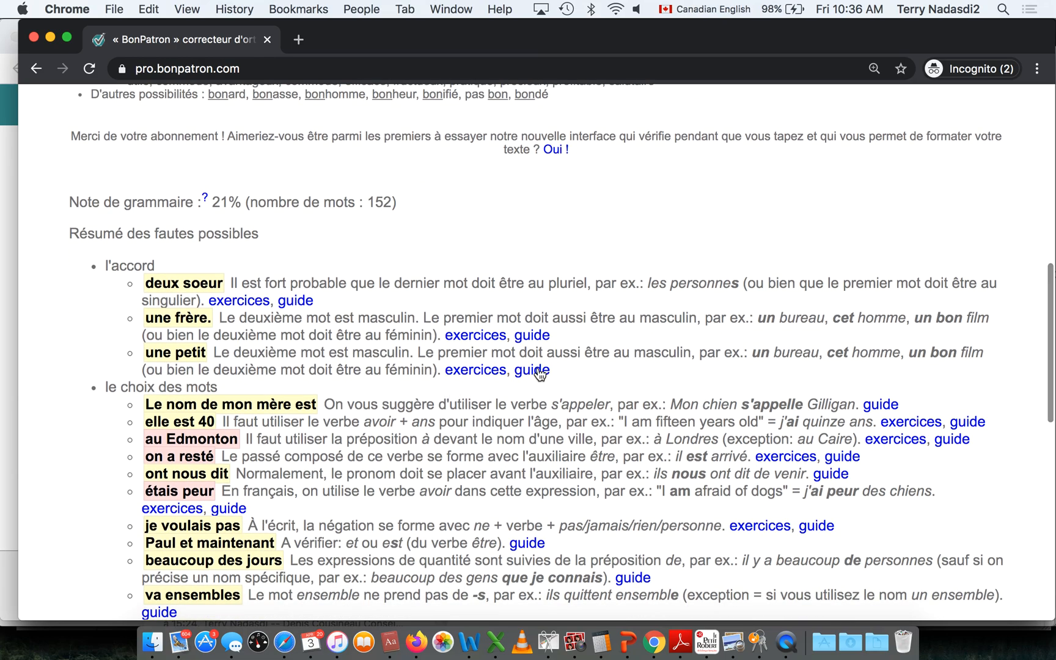
mouse_move(294, 301)
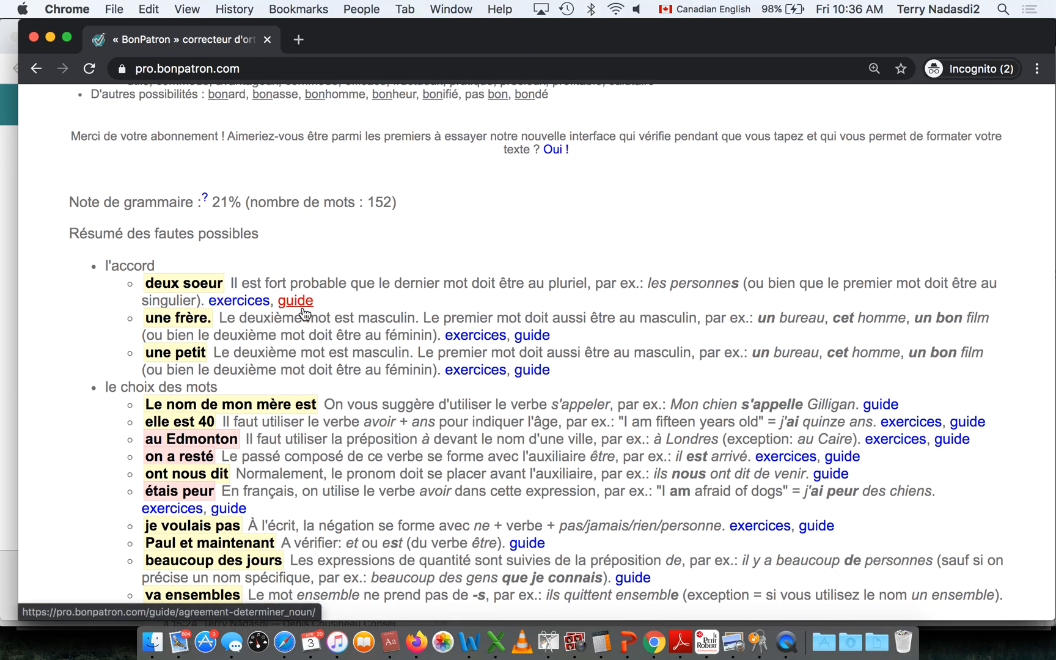
scroll("down", 3)
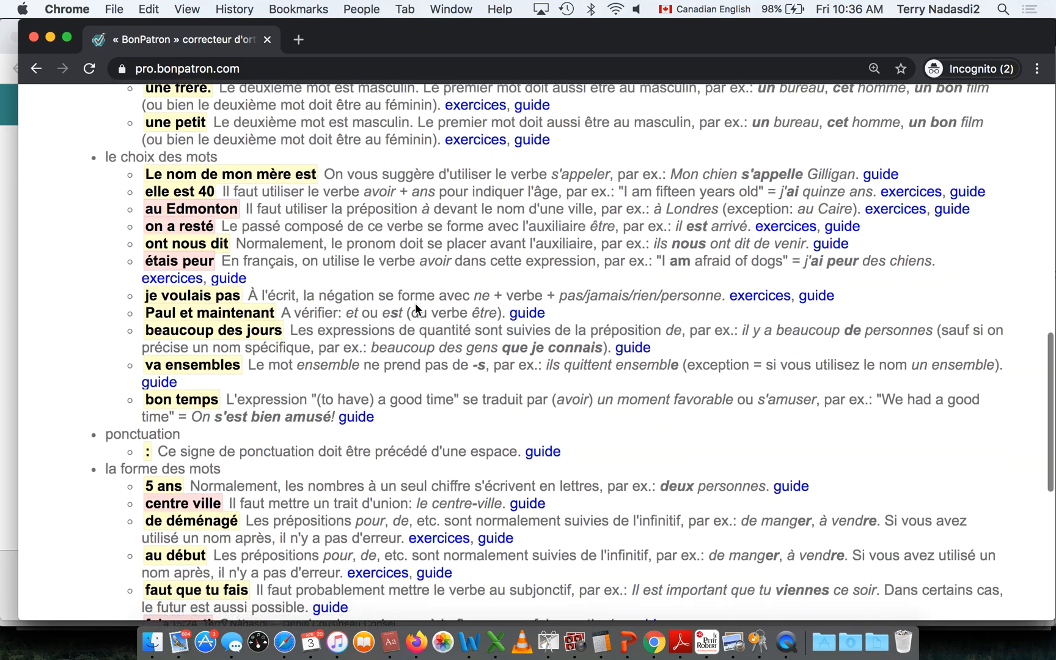
scroll("down", 3)
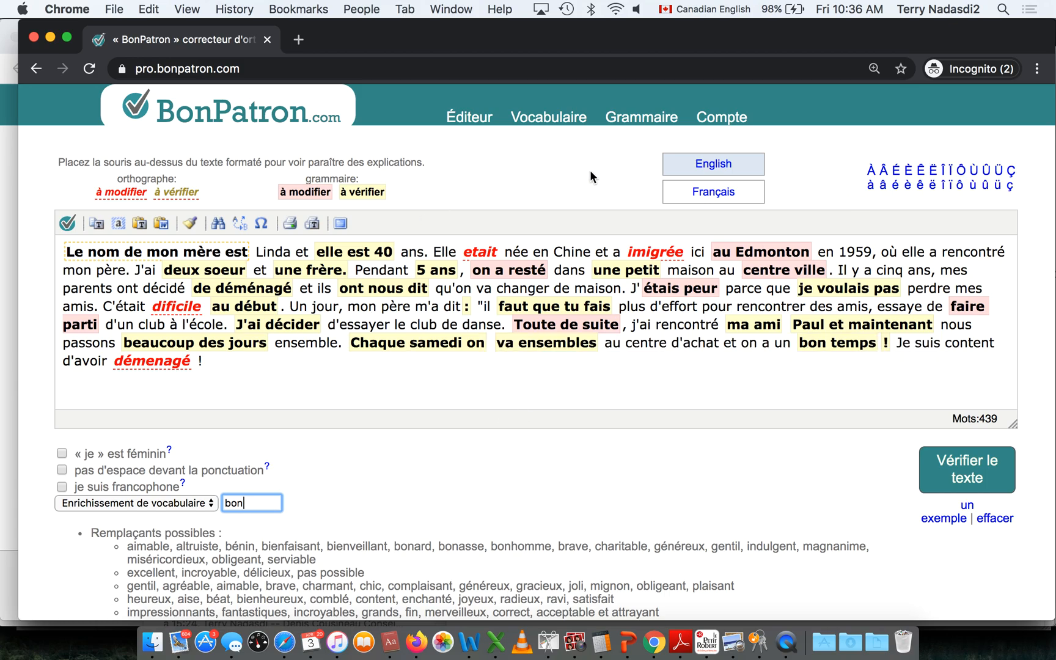
mouse_move(549, 117)
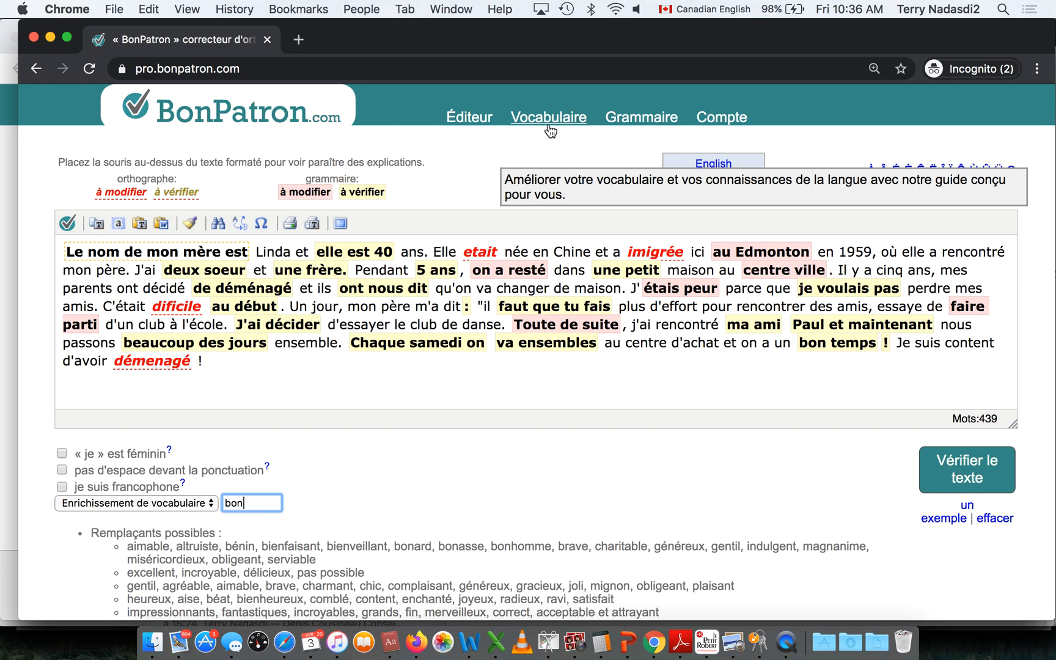
mouse_move(640, 116)
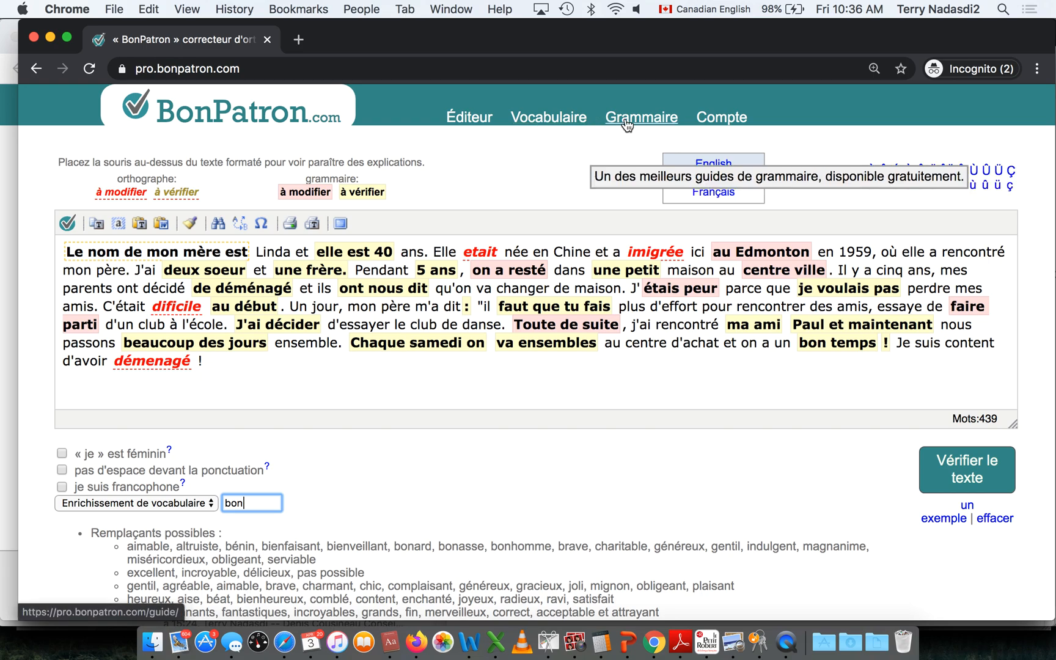
mouse_move(486, 170)
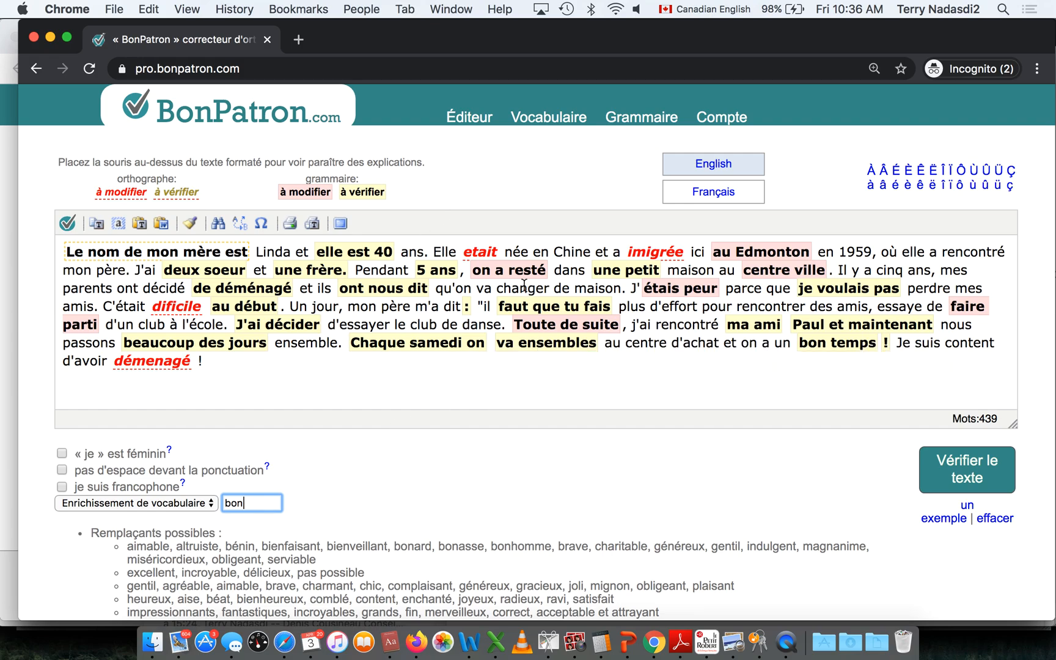
mouse_move(686, 207)
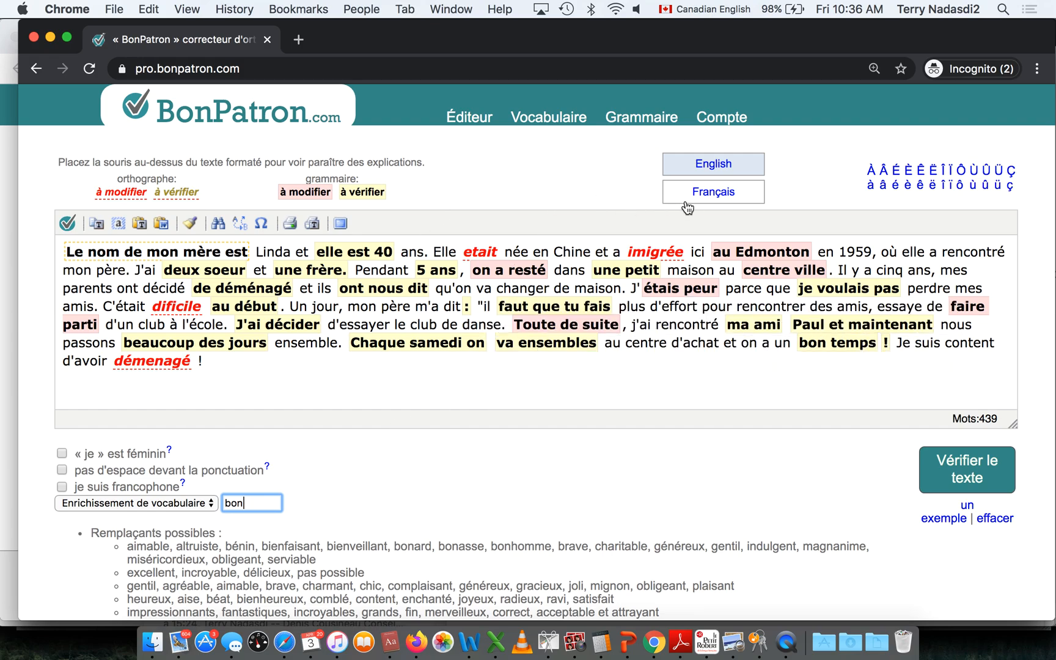
- Switch the BonPatron interface language to English, clearing the editor
left_click(711, 164)
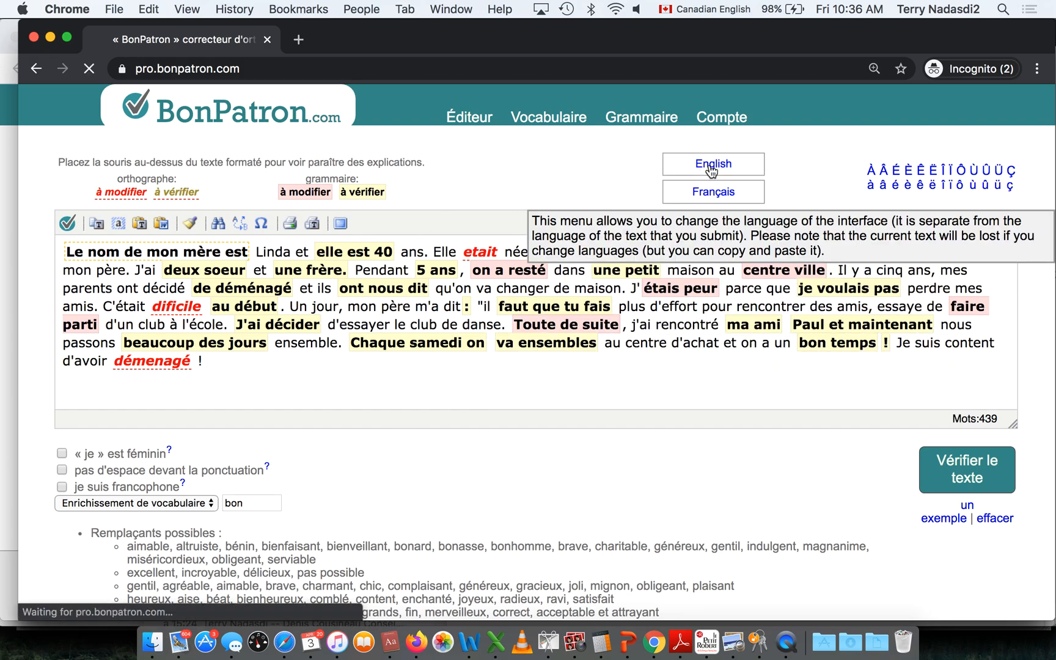
left_click(711, 164)
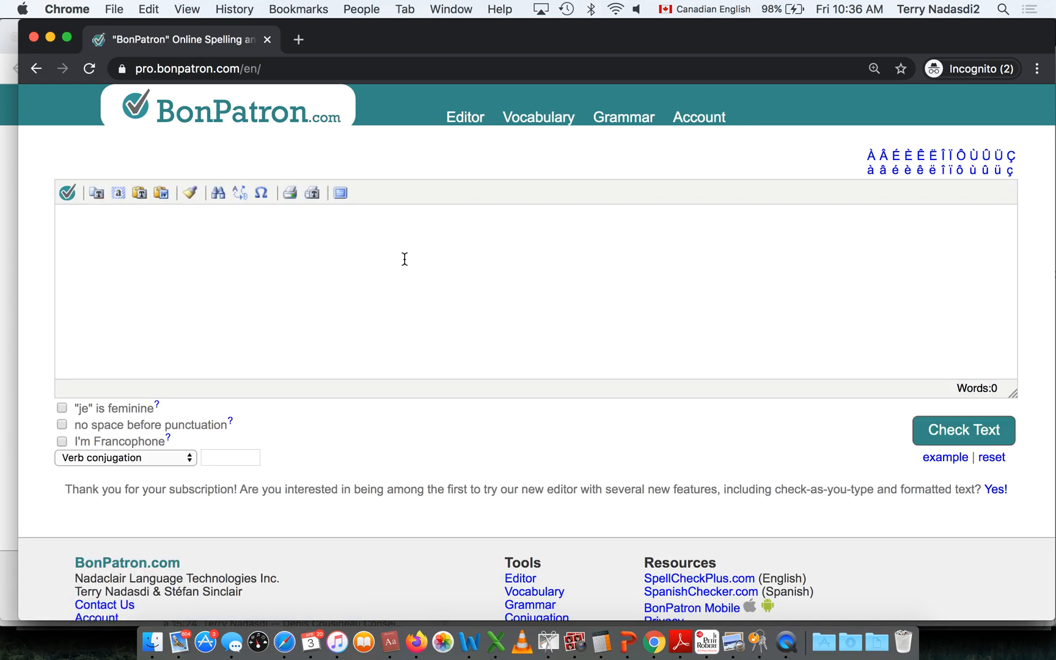
mouse_move(325, 298)
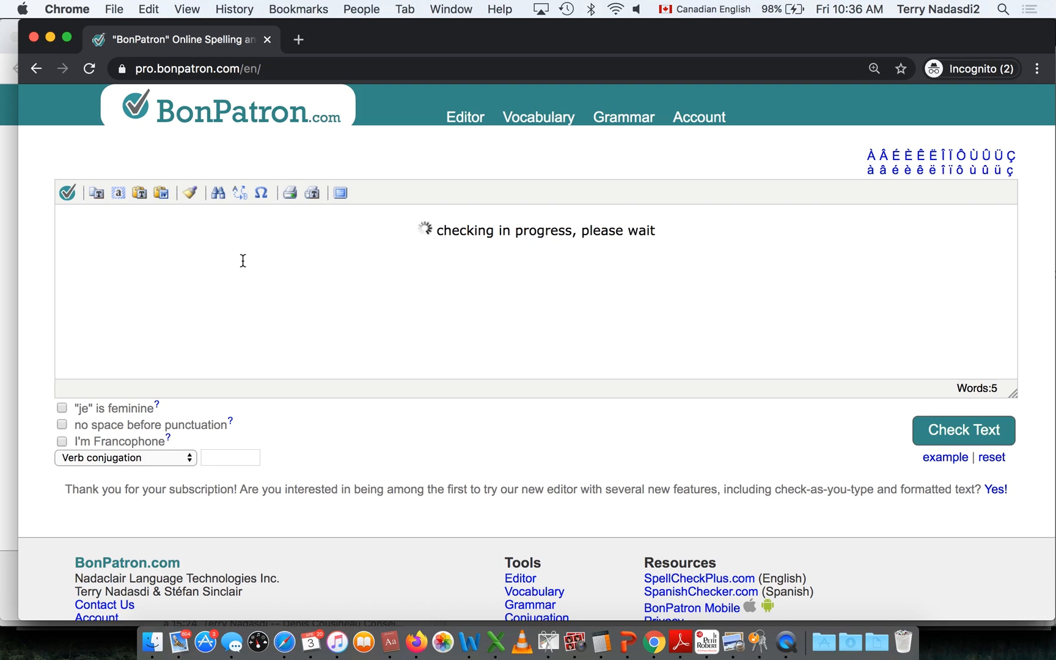
- Check the French text again under the English interface, scoring 18%
left_click(961, 430)
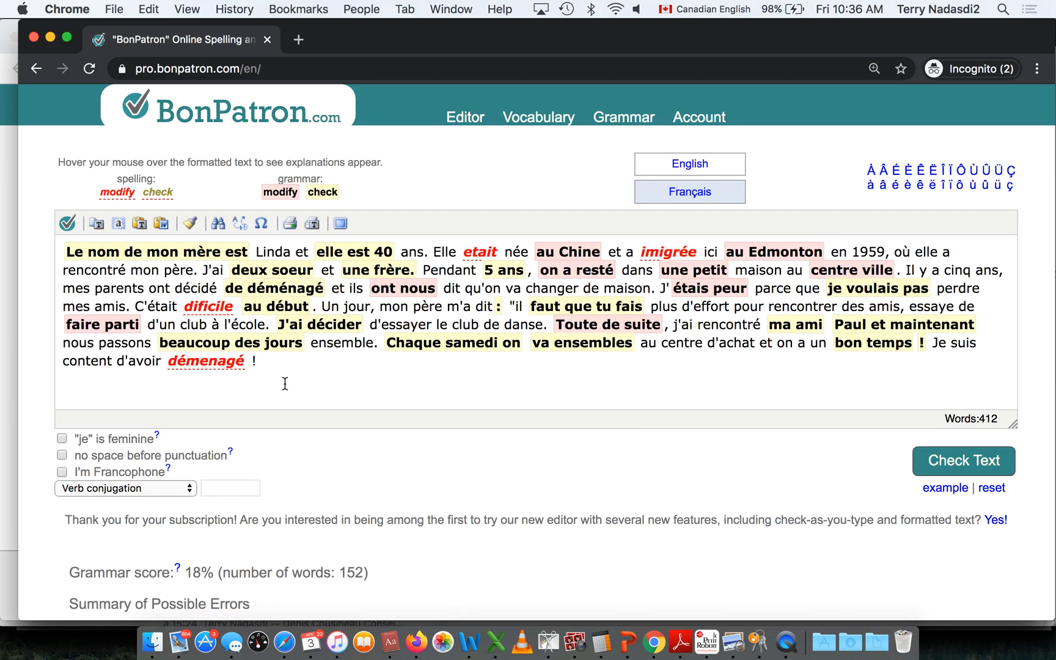
mouse_move(139, 287)
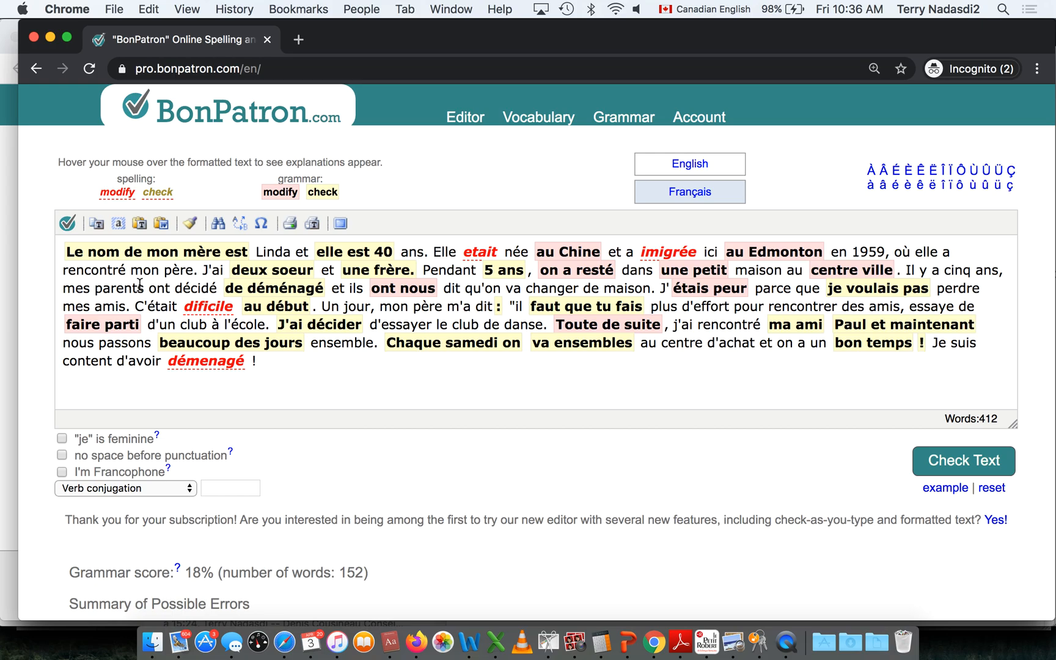
mouse_move(450, 294)
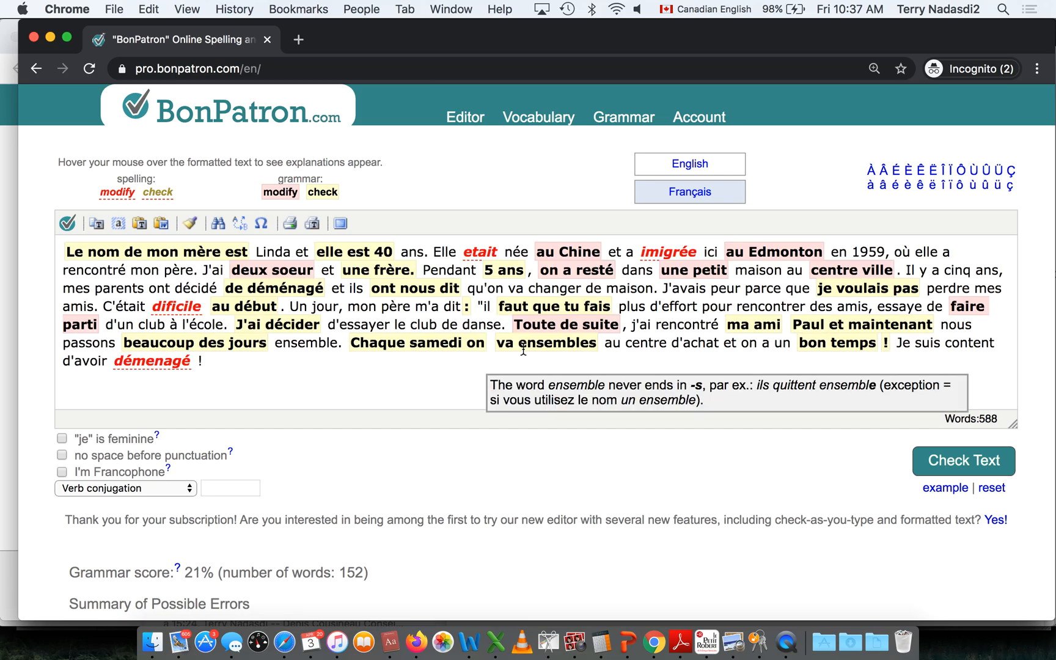
- Scroll through the English Summary of Possible Errors down to the spelling suggestions
scroll("down", 3)
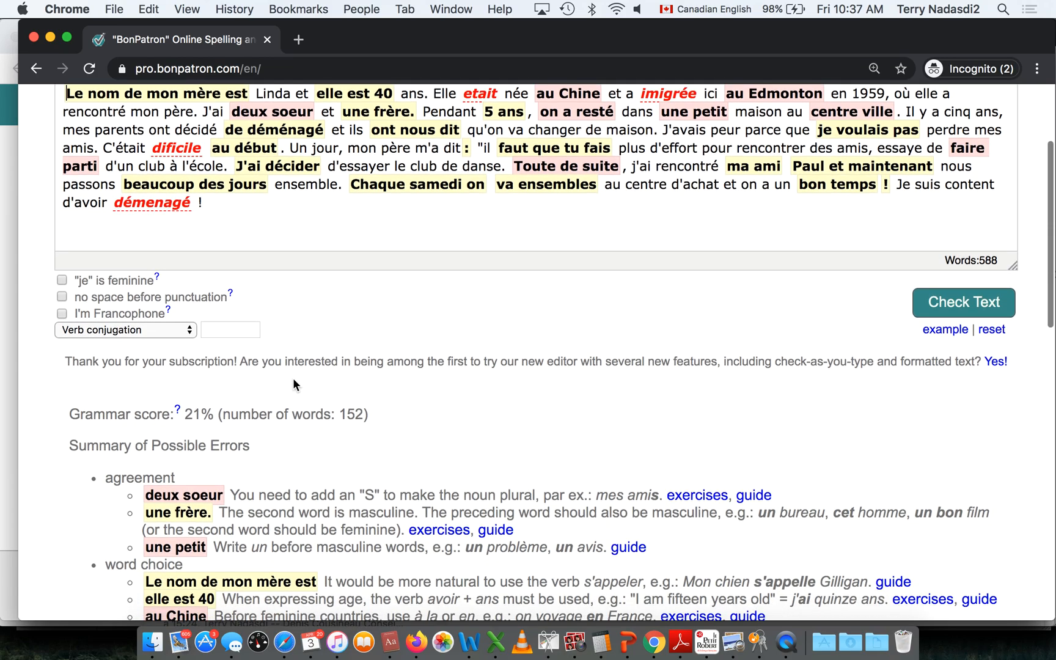
scroll("down", 3)
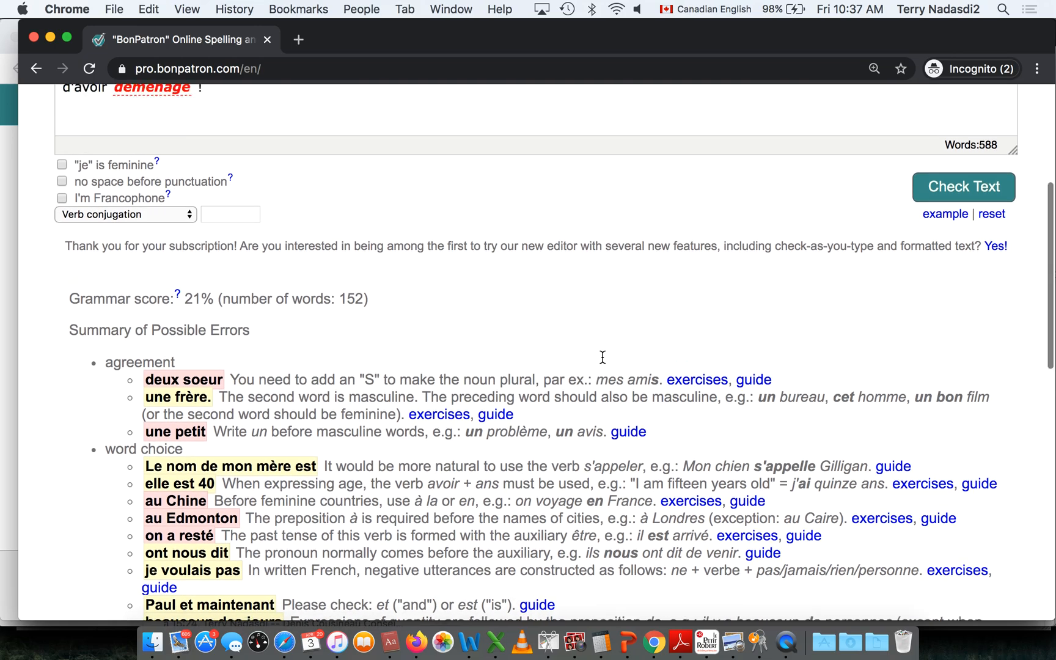
scroll("up", 3)
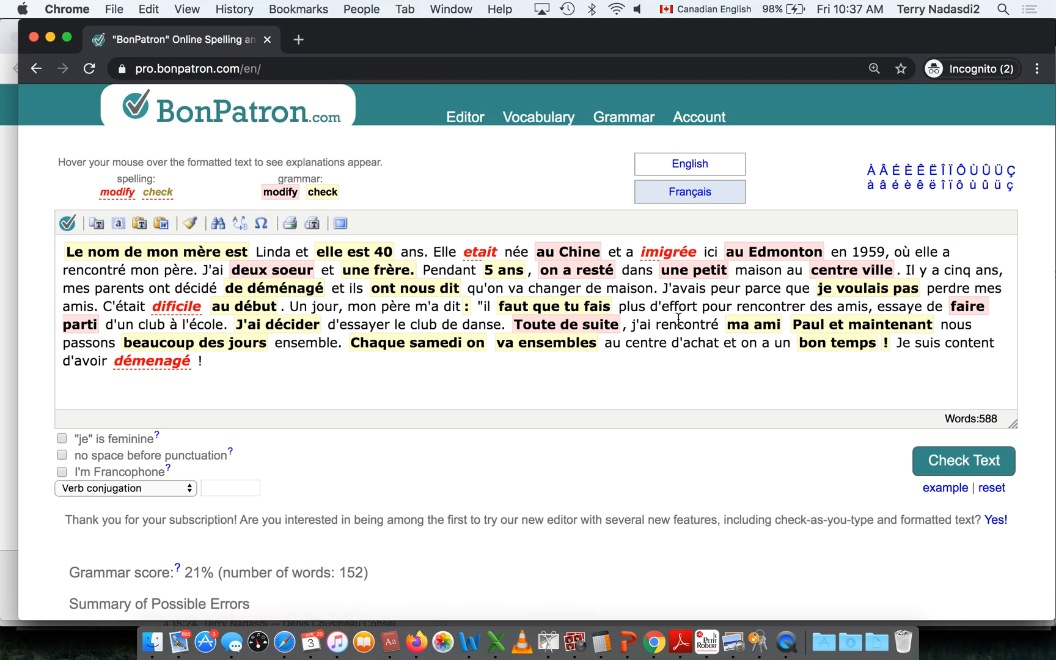
scroll("down", 3)
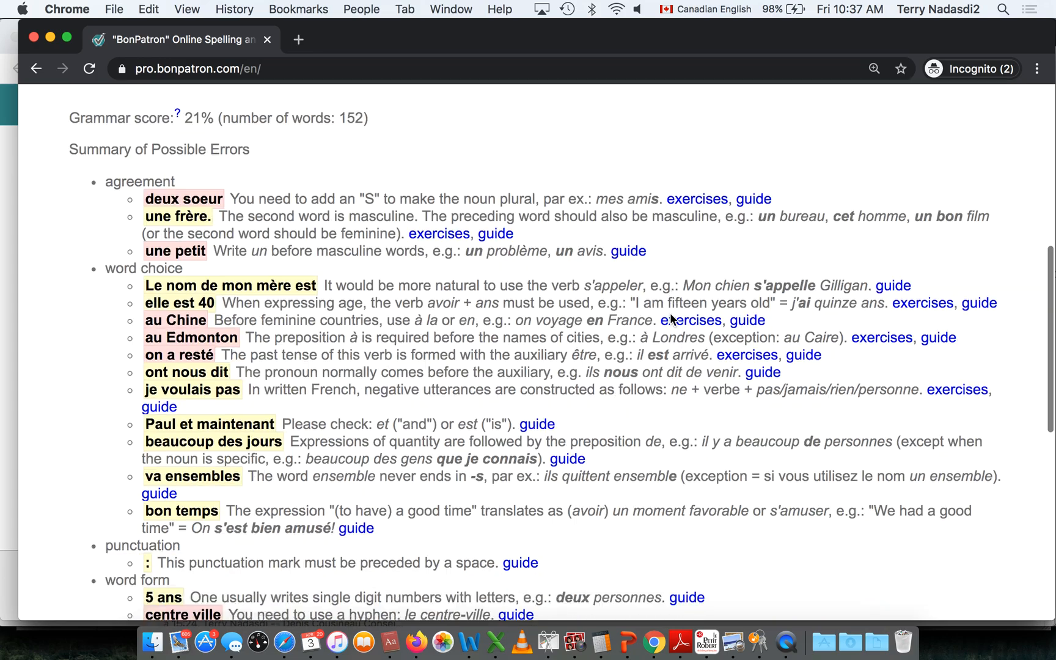
scroll("down", 3)
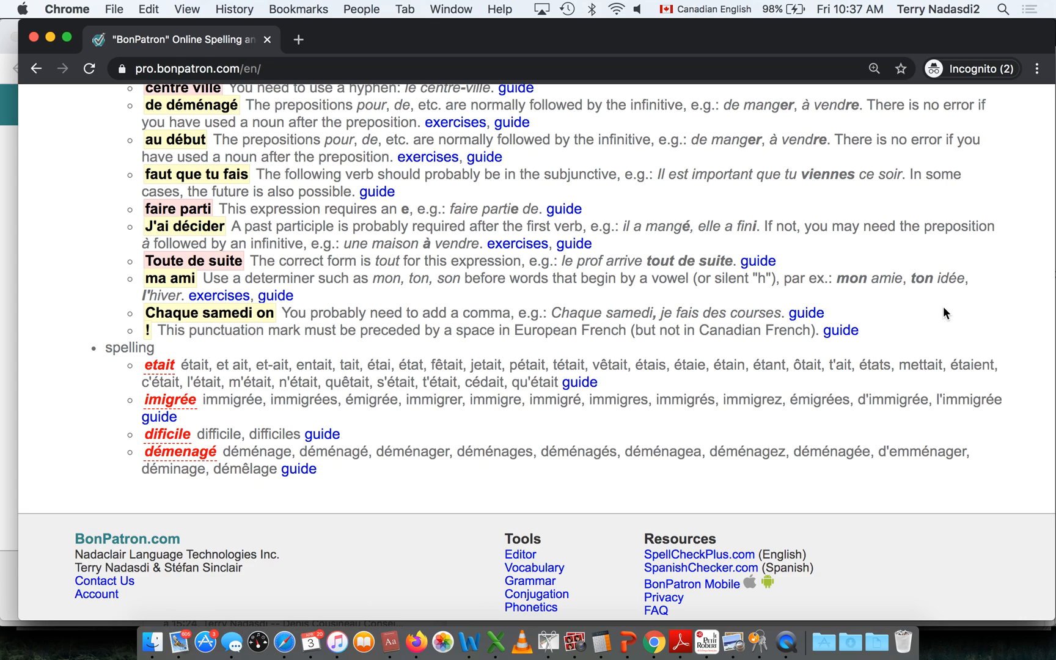
mouse_move(792, 644)
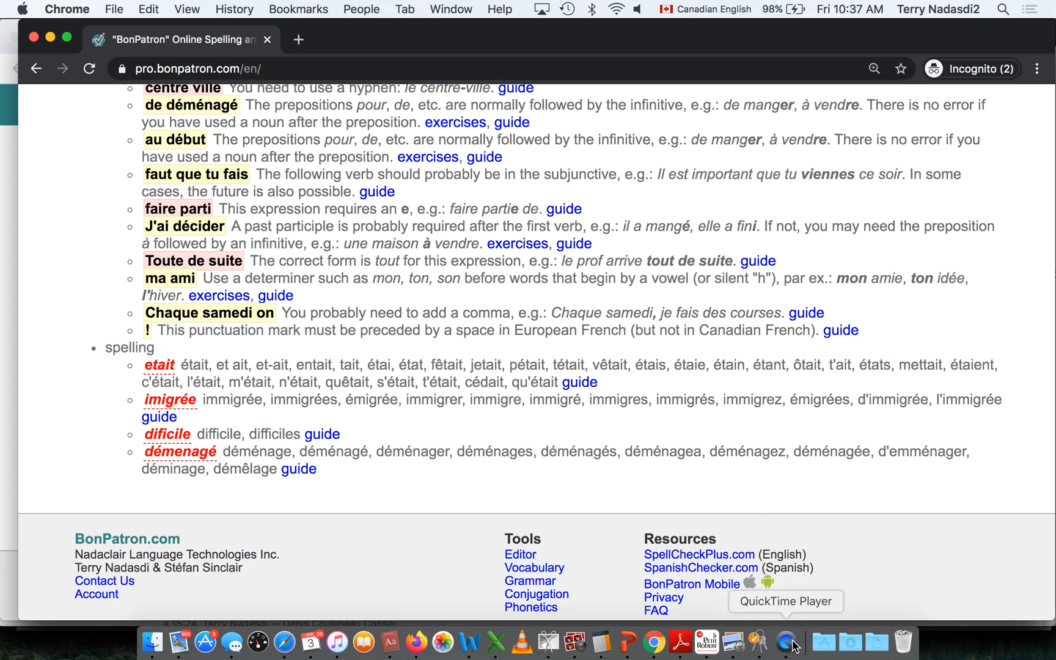